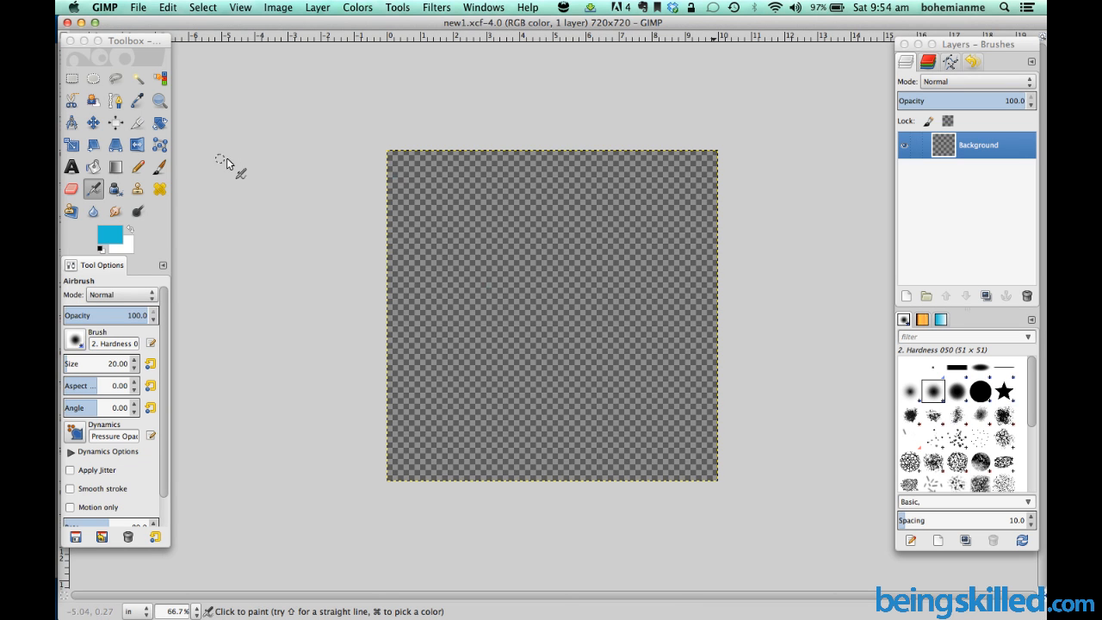
{"action": "mouse_move", "coordinate": [294, 89]}
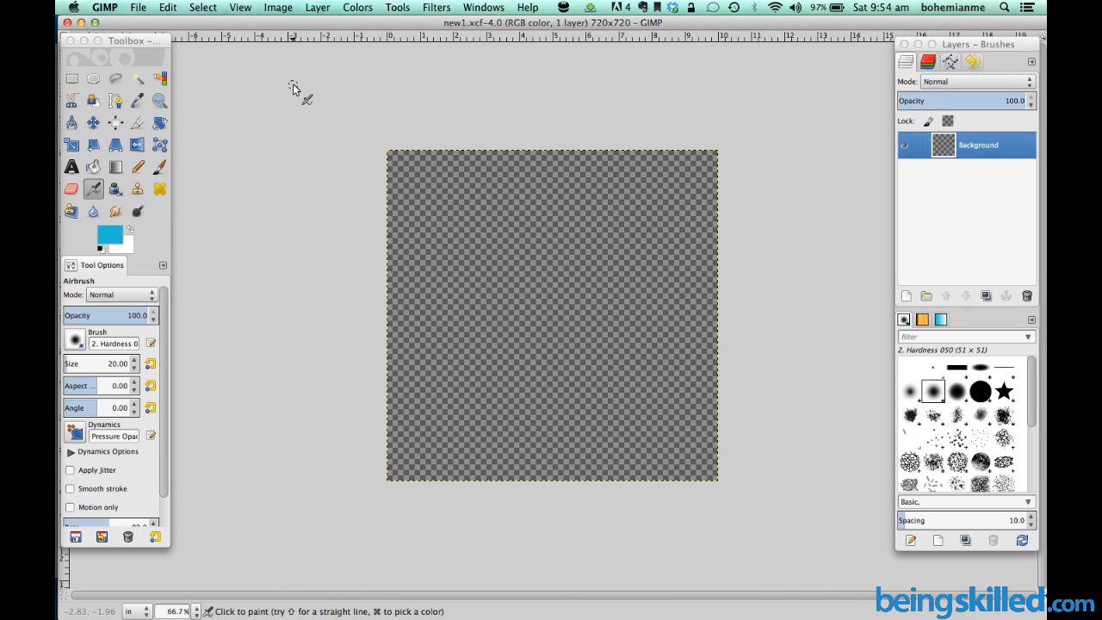
{"action": "mouse_move", "coordinate": [300, 95]}
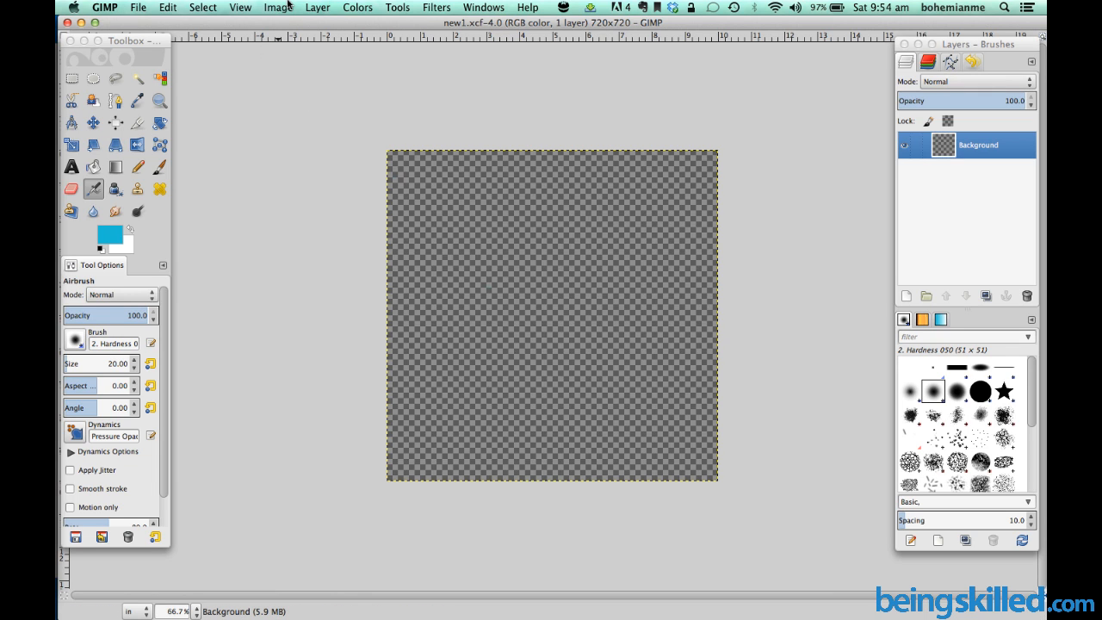
Open GIMP's File menu to reach the New… command
{"action": "left_click", "coordinate": [202, 7]}
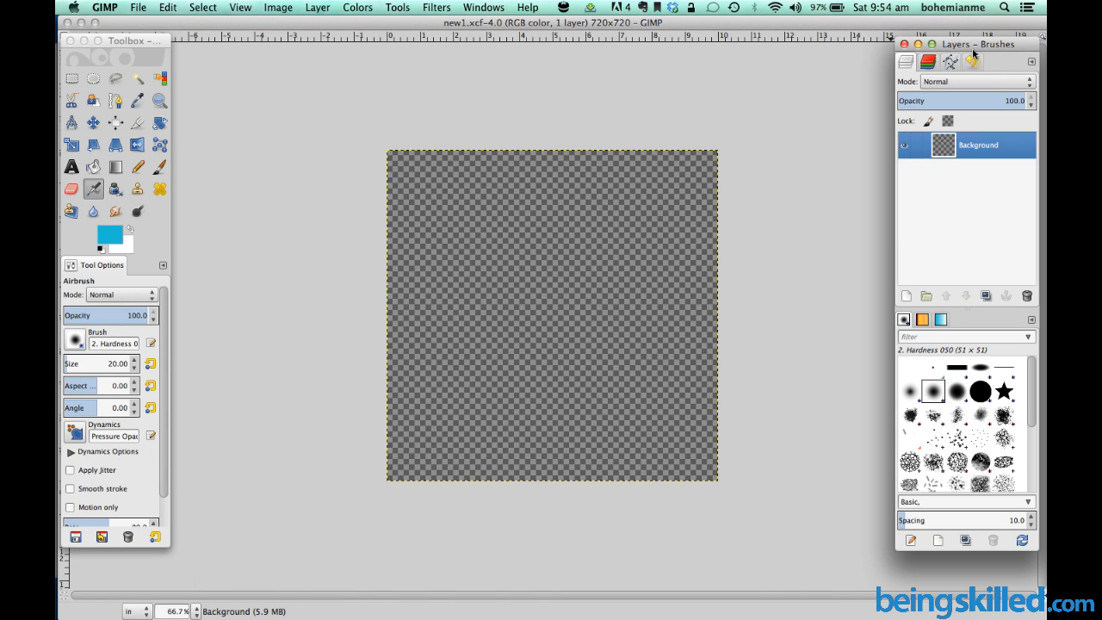
{"action": "mouse_move", "coordinate": [128, 24]}
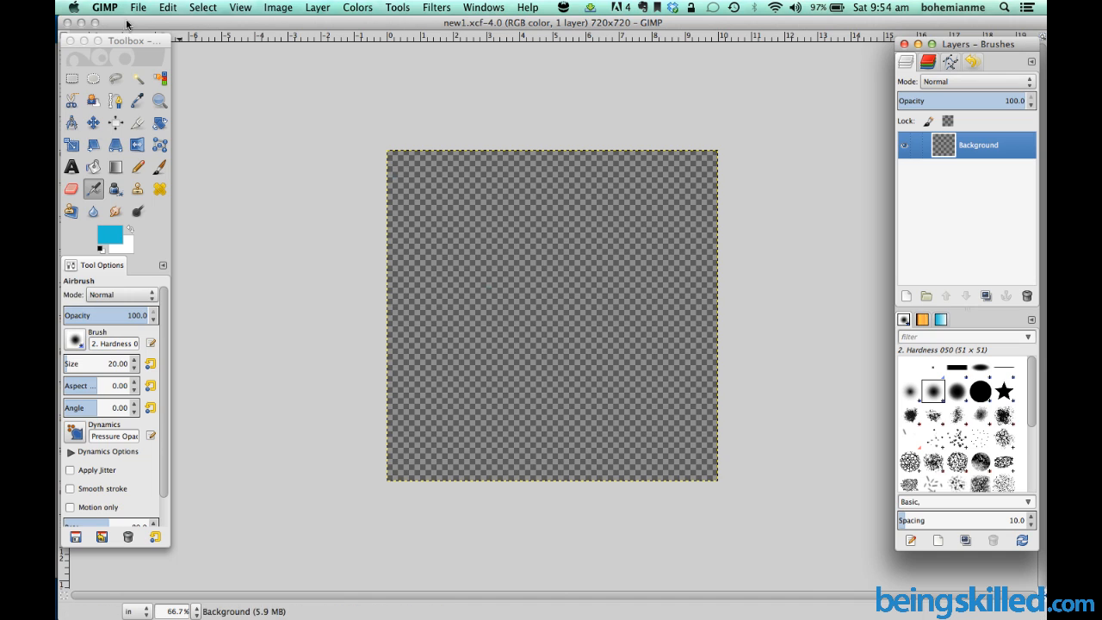
{"action": "mouse_move", "coordinate": [181, 48]}
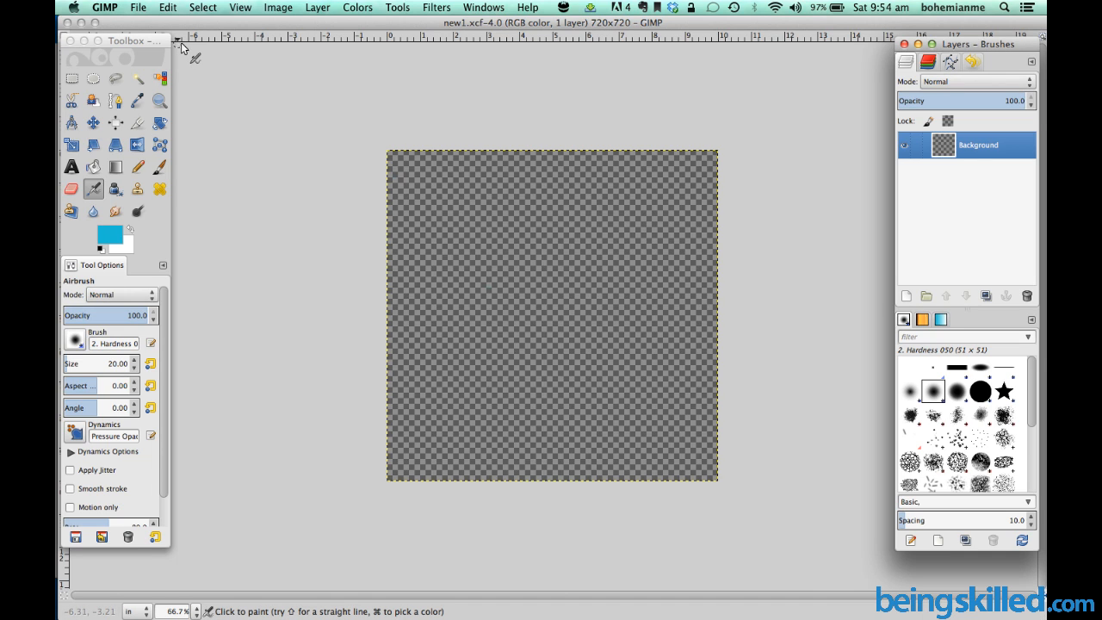
{"action": "mouse_move", "coordinate": [183, 52]}
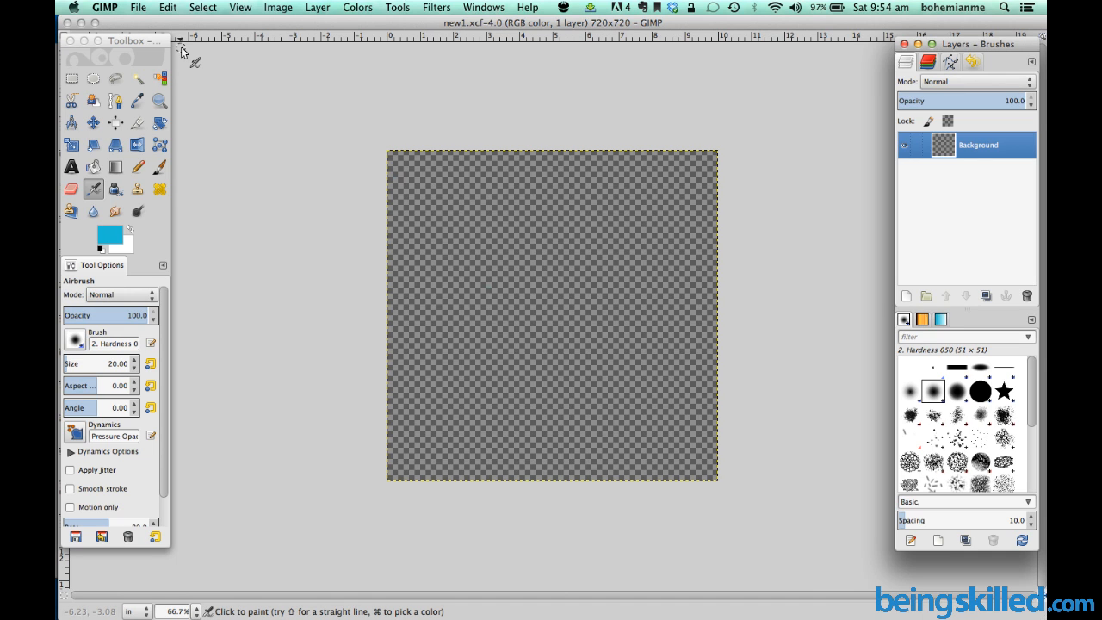
{"action": "left_click", "coordinate": [138, 7]}
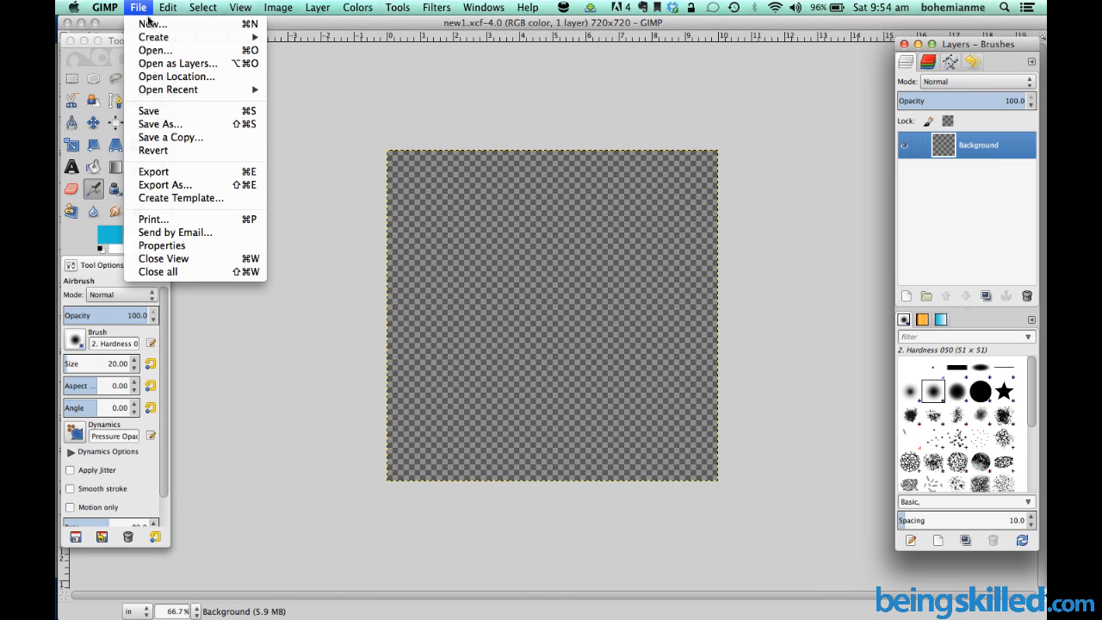
{"action": "mouse_move", "coordinate": [152, 24]}
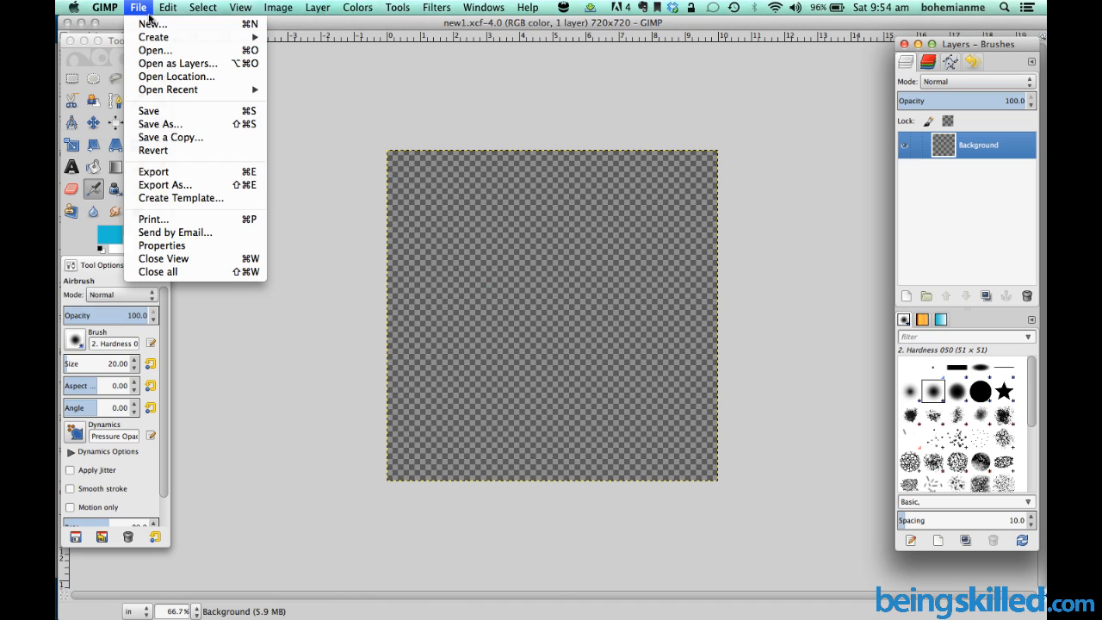
{"action": "mouse_move", "coordinate": [153, 24]}
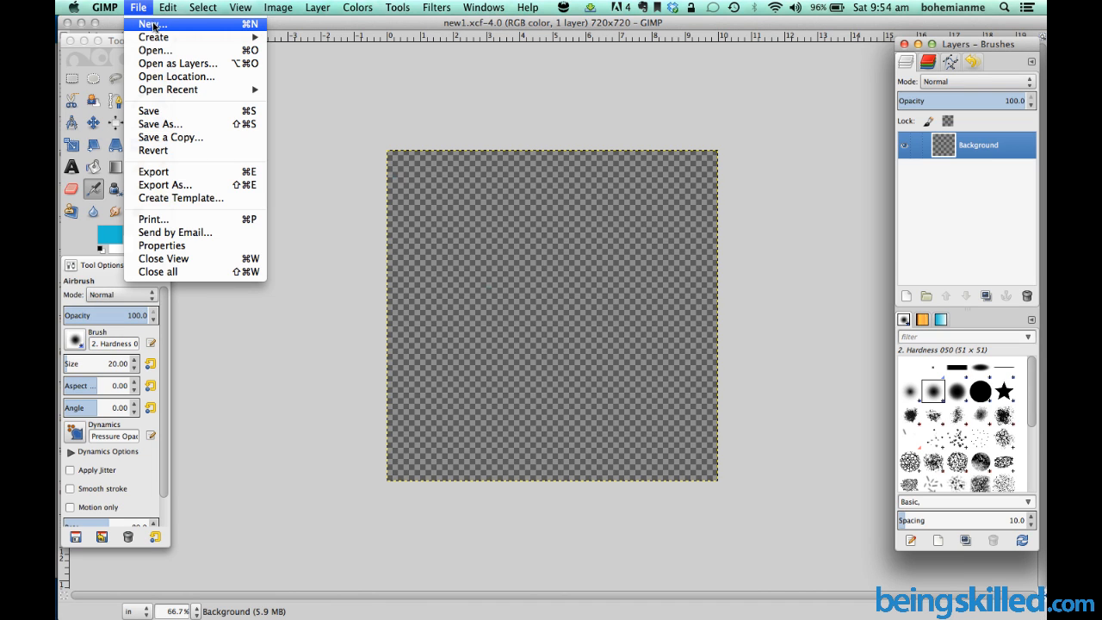
{"action": "mouse_move", "coordinate": [179, 31]}
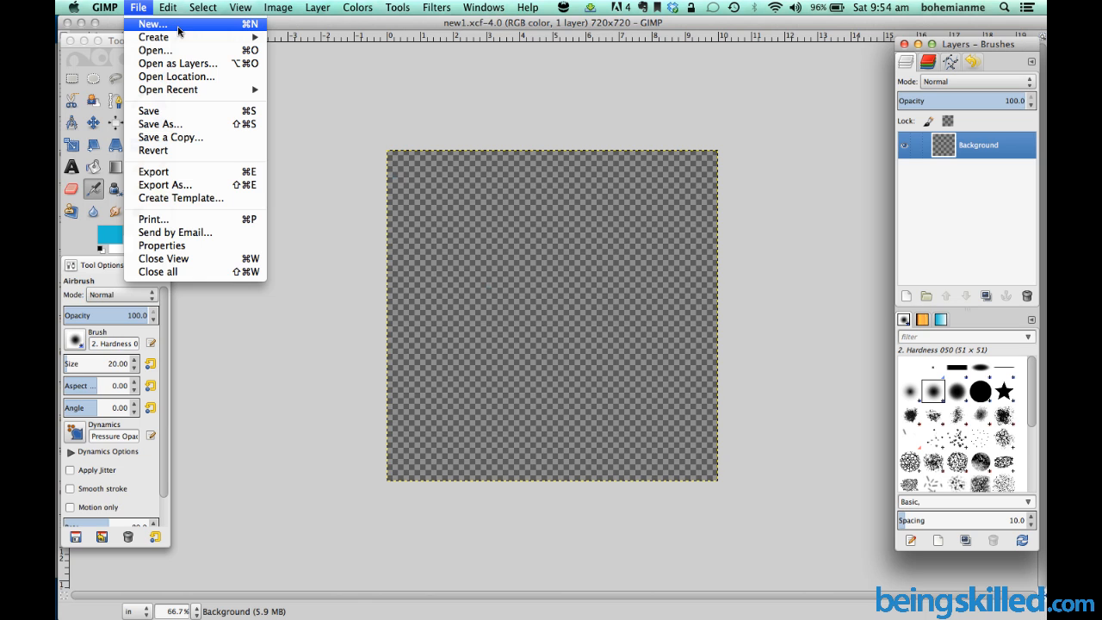
Start a new image from the 800x600 template and select the Width field
{"action": "left_click", "coordinate": [151, 23]}
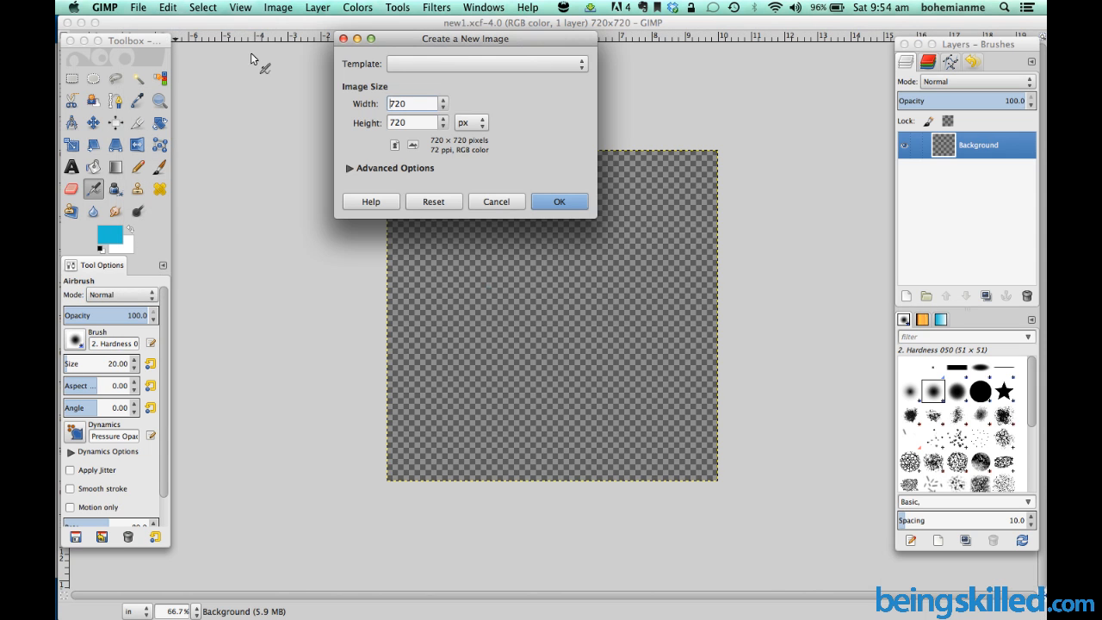
{"action": "left_click", "coordinate": [580, 63]}
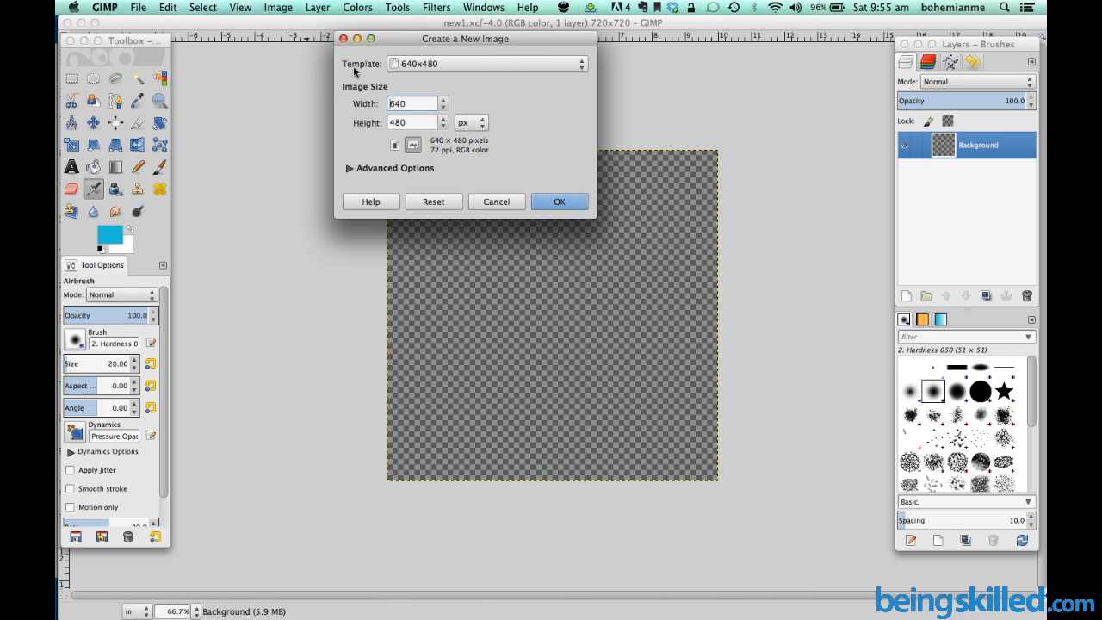
{"action": "left_click", "coordinate": [486, 63]}
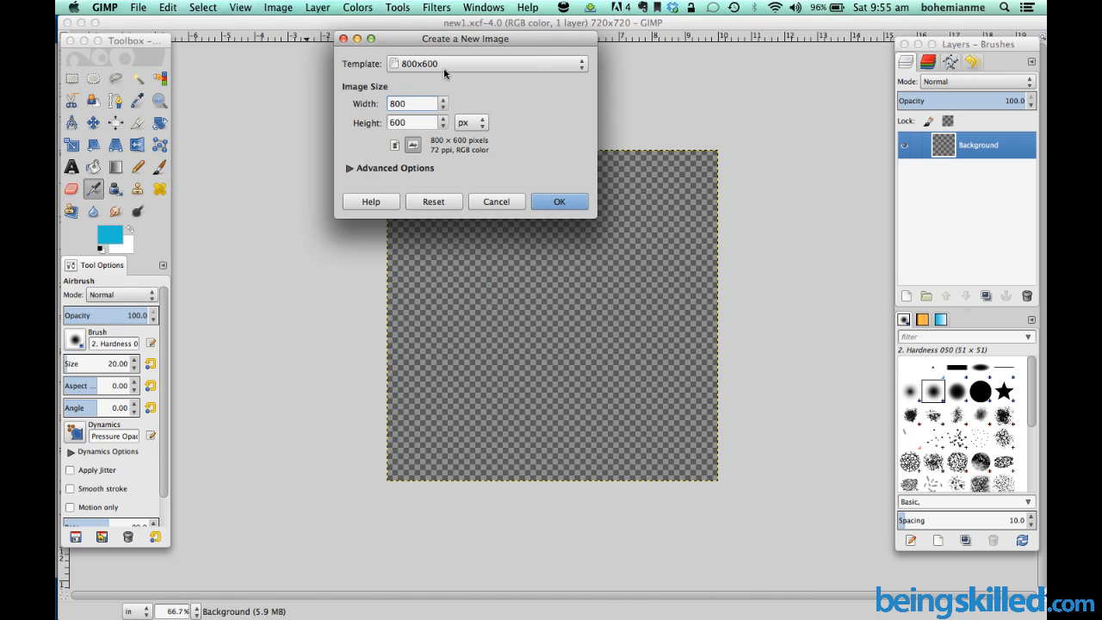
{"action": "left_click", "coordinate": [413, 103]}
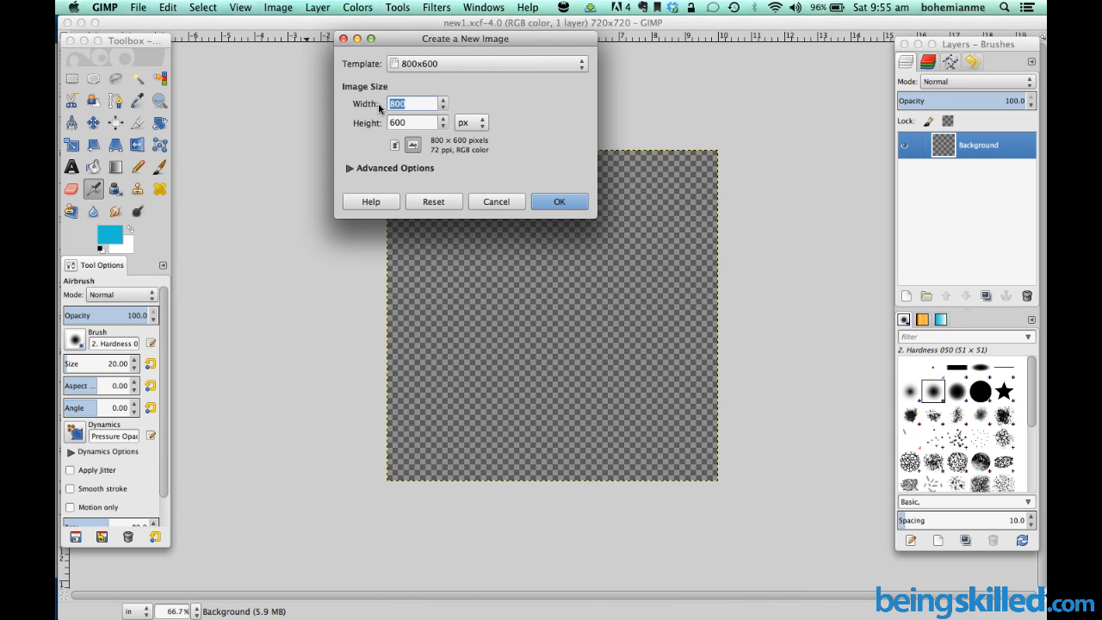
Enter 540 × 273 pixels and open the size units dropdown
{"action": "type", "text": "540"}
{"action": "left_click", "coordinate": [413, 122]}
{"action": "type", "text": "2"}
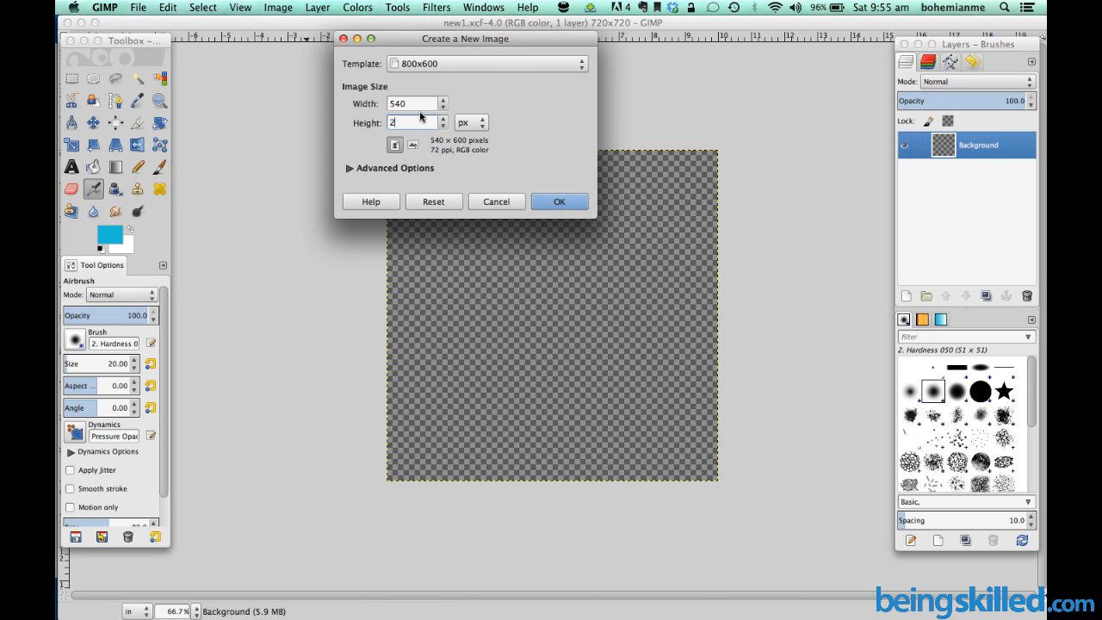
{"action": "left_click", "coordinate": [471, 122]}
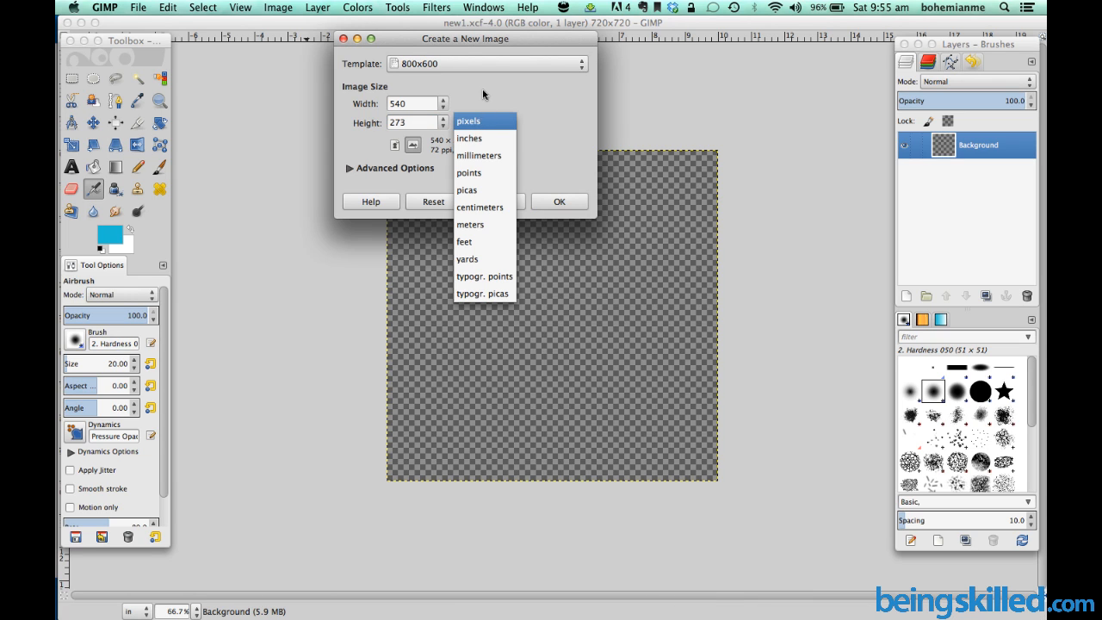
{"action": "left_click", "coordinate": [469, 120]}
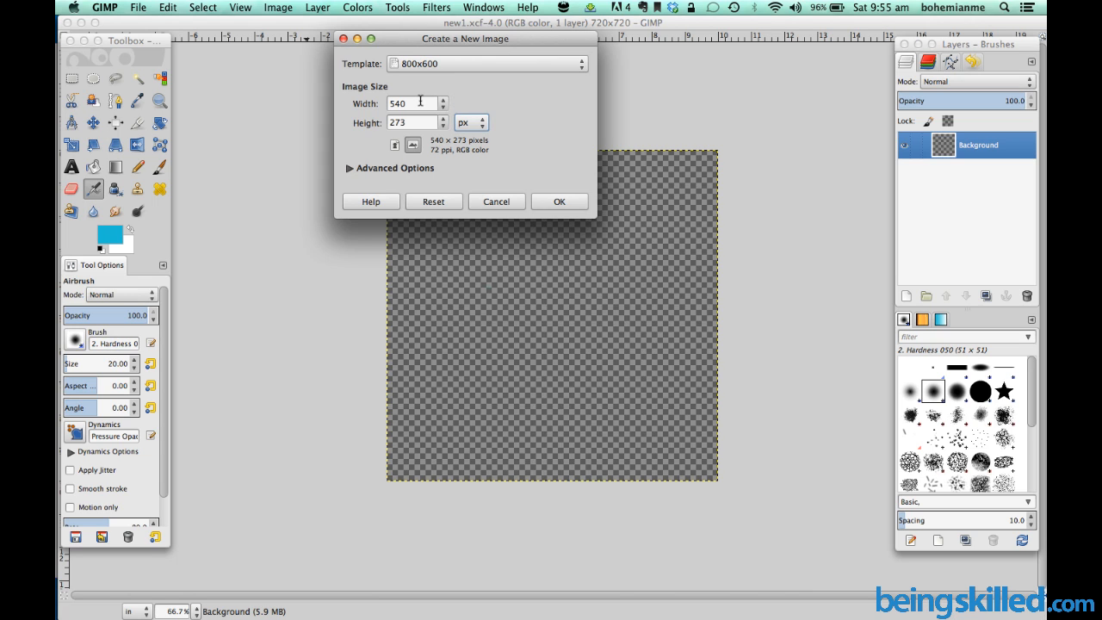
{"action": "left_click", "coordinate": [471, 122]}
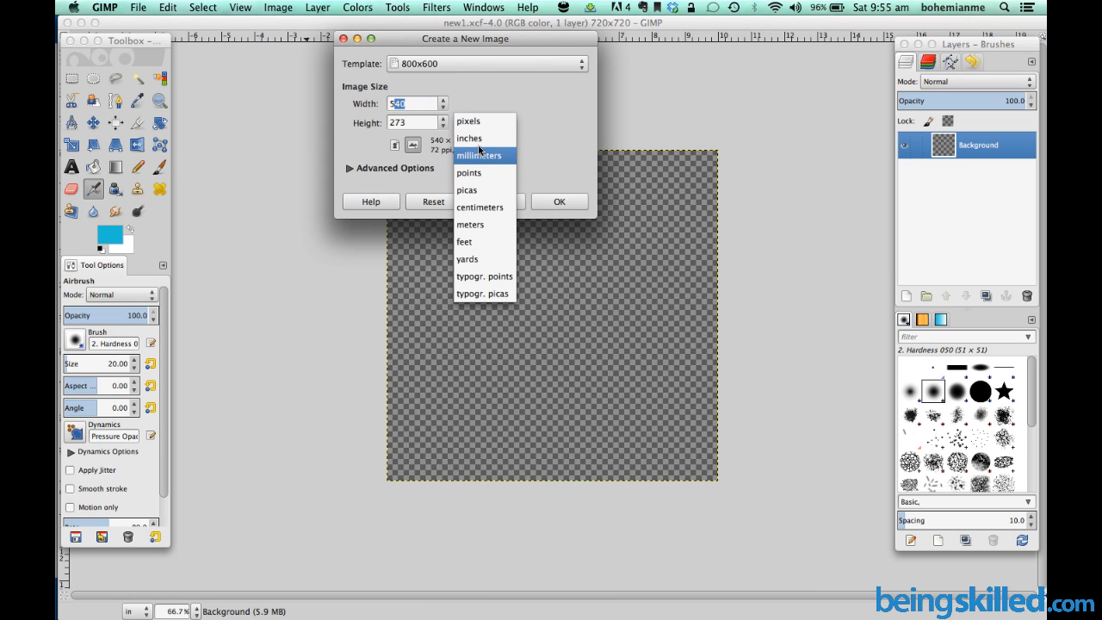
{"action": "mouse_move", "coordinate": [482, 175]}
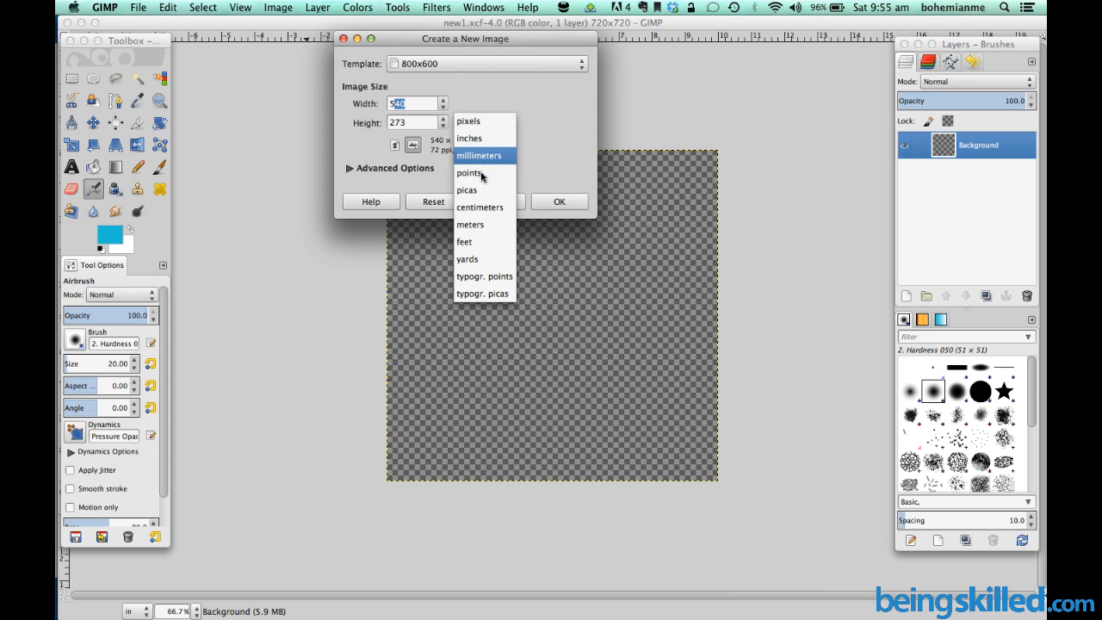
{"action": "mouse_move", "coordinate": [480, 172]}
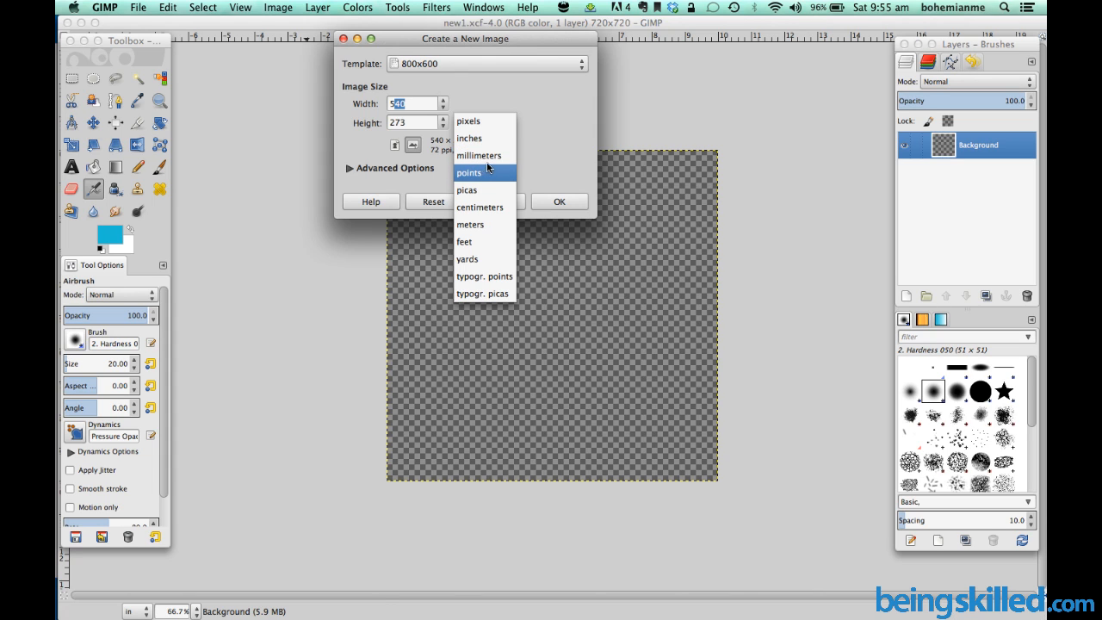
{"action": "mouse_move", "coordinate": [479, 155]}
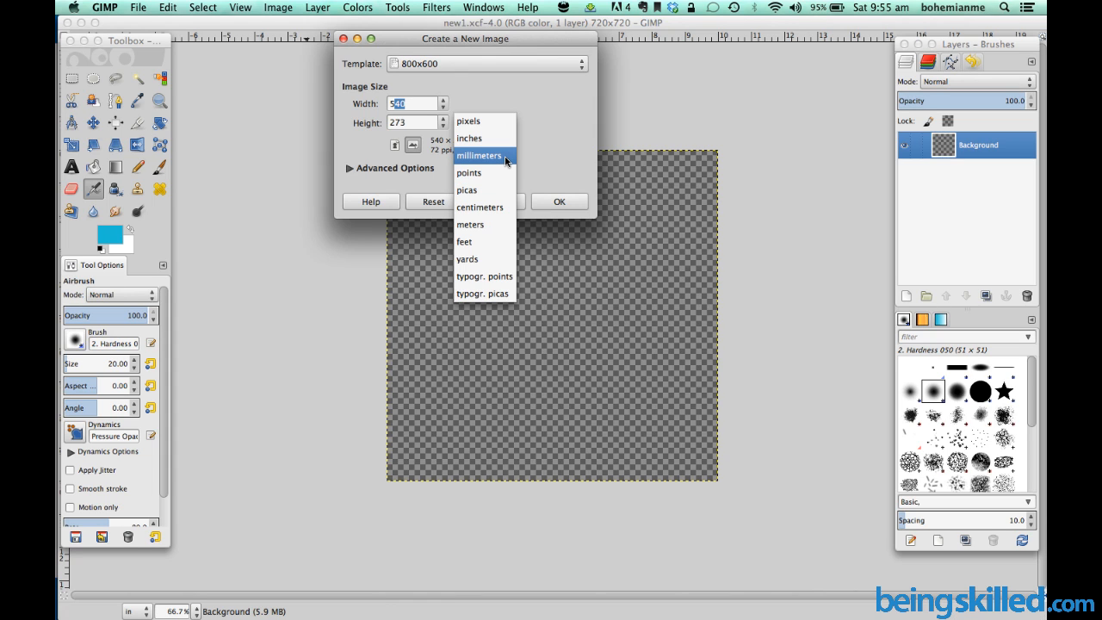
Switch size units to mm, set Height to 190, and expand Advanced Options
{"action": "left_click", "coordinate": [479, 156]}
{"action": "type", "text": "200.02"}
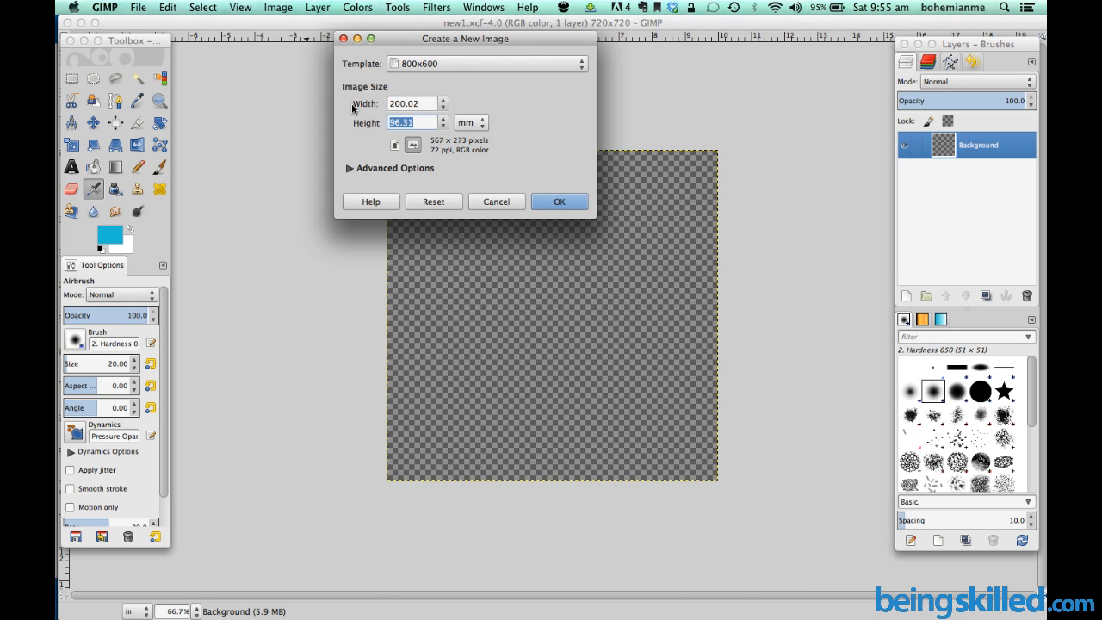
{"action": "type", "text": "190"}
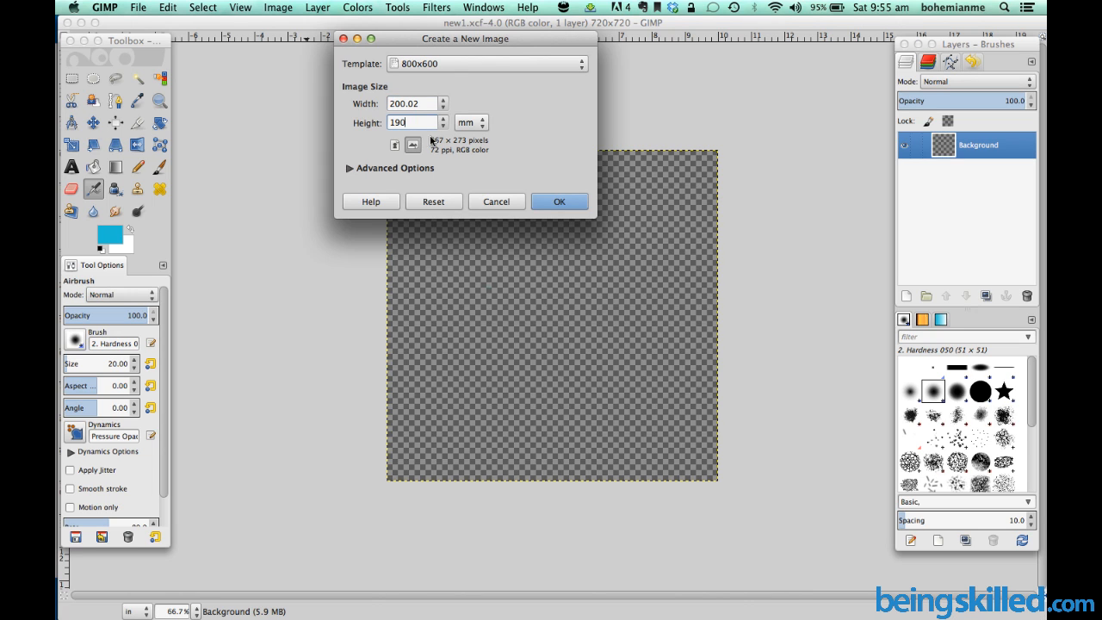
{"action": "mouse_move", "coordinate": [469, 136]}
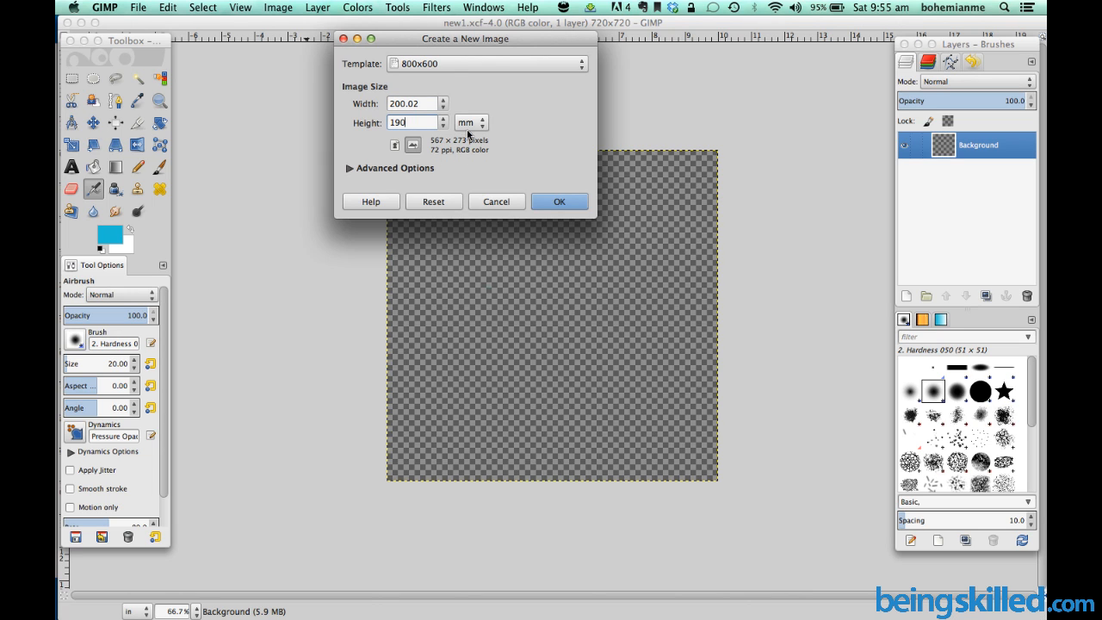
{"action": "left_click", "coordinate": [348, 168]}
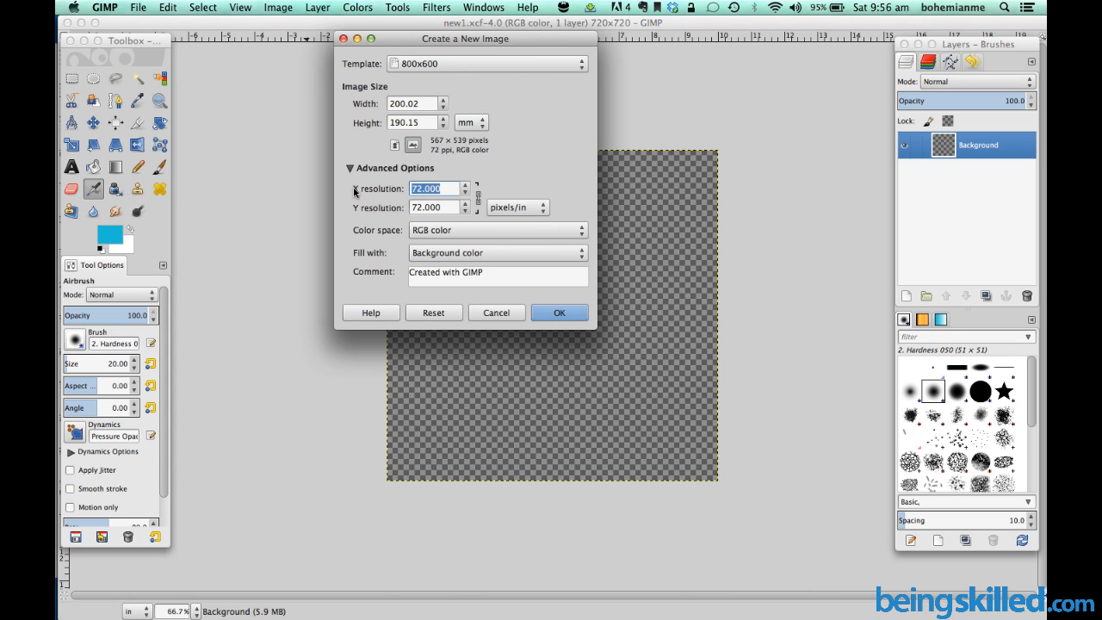
Set resolution to 100 pixels/in, giving 787 × 749 pixels
{"action": "type", "text": "100"}
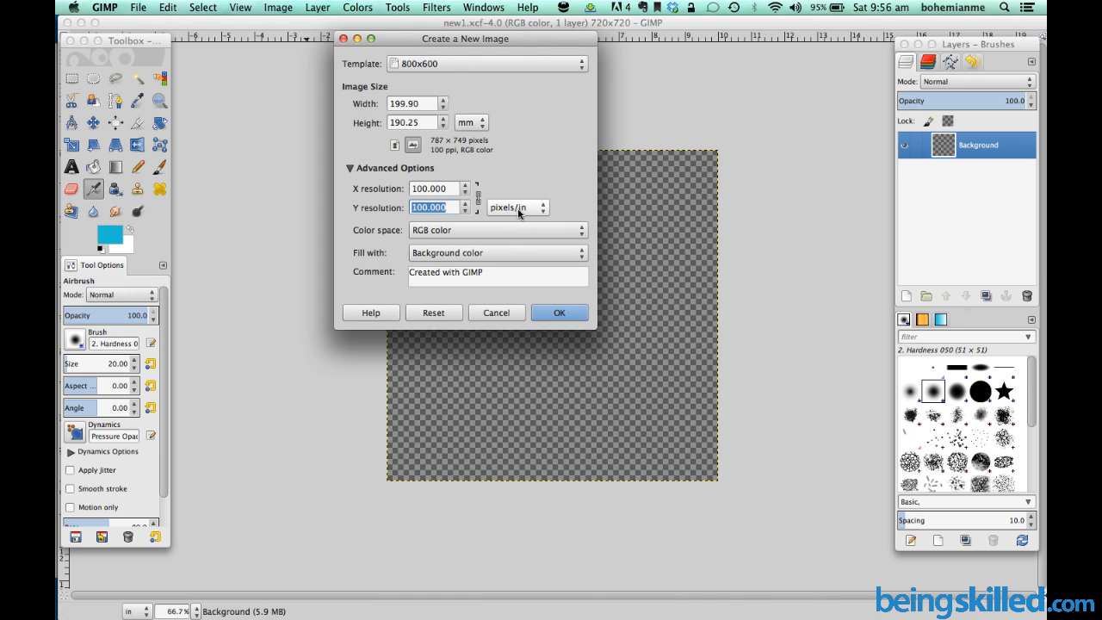
{"action": "mouse_move", "coordinate": [536, 213]}
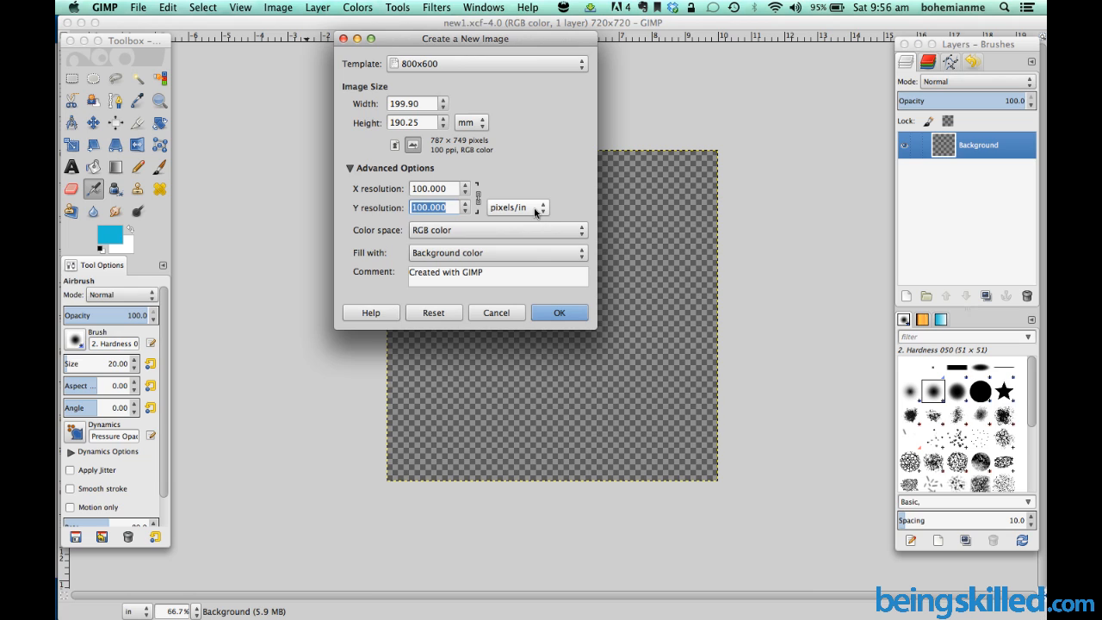
{"action": "left_click", "coordinate": [516, 208]}
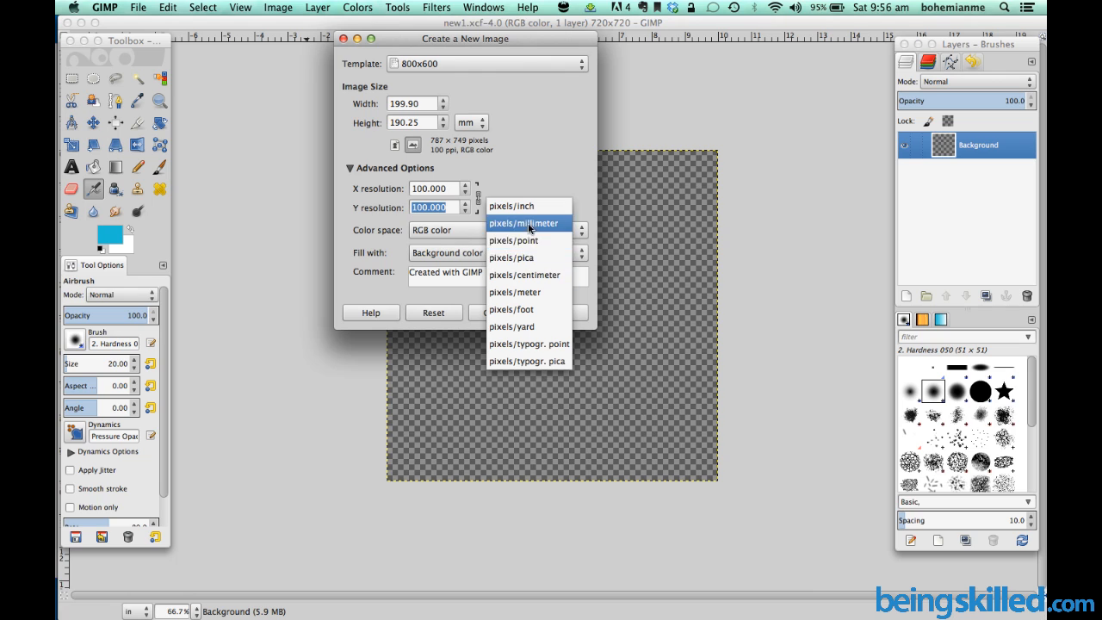
{"action": "mouse_move", "coordinate": [529, 230]}
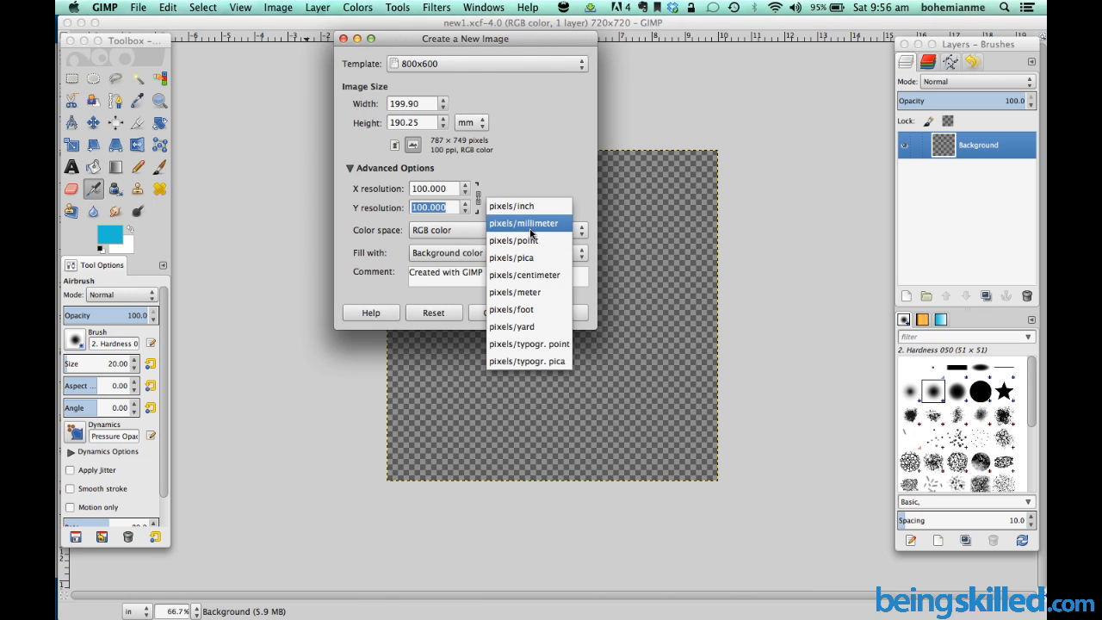
{"action": "mouse_move", "coordinate": [526, 275]}
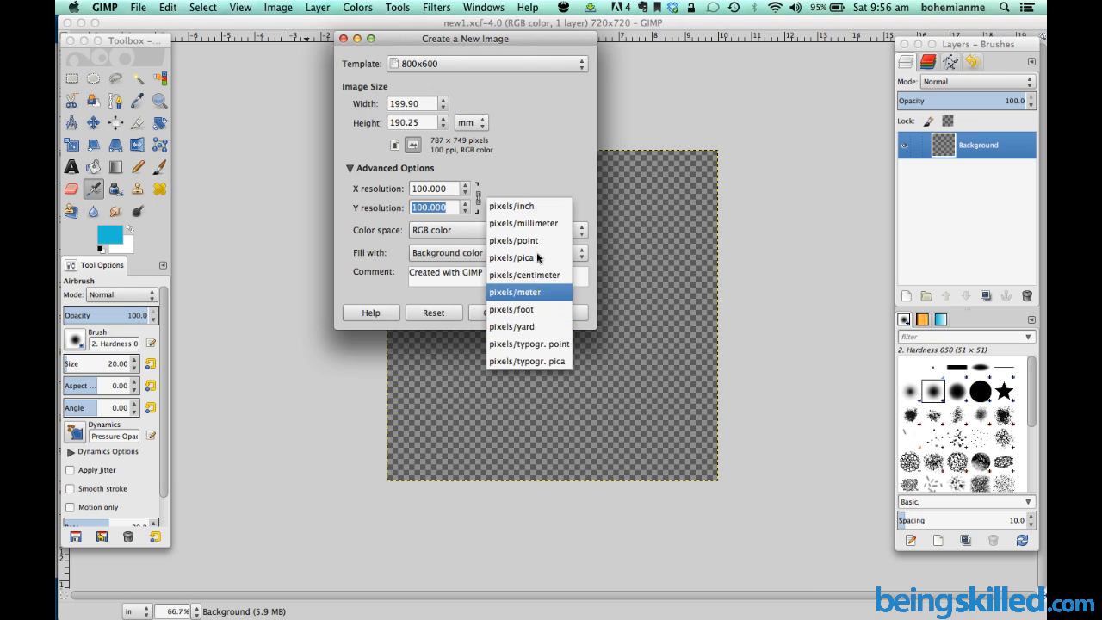
{"action": "left_click", "coordinate": [511, 206]}
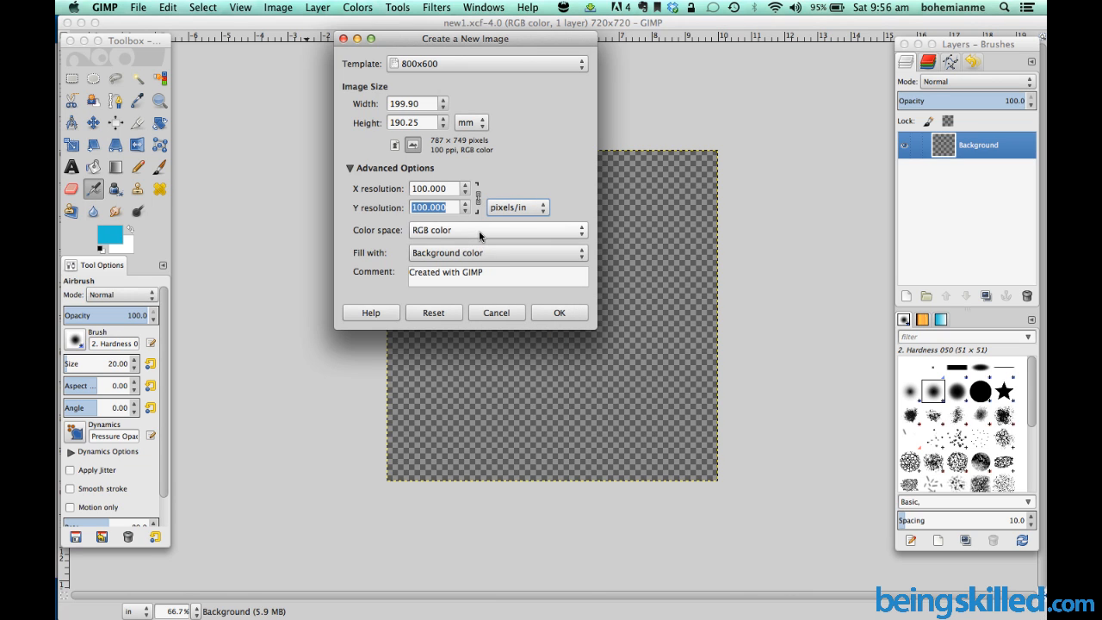
Keep RGB color space and open the Fill with choices for Foreground color
{"action": "left_click", "coordinate": [497, 229]}
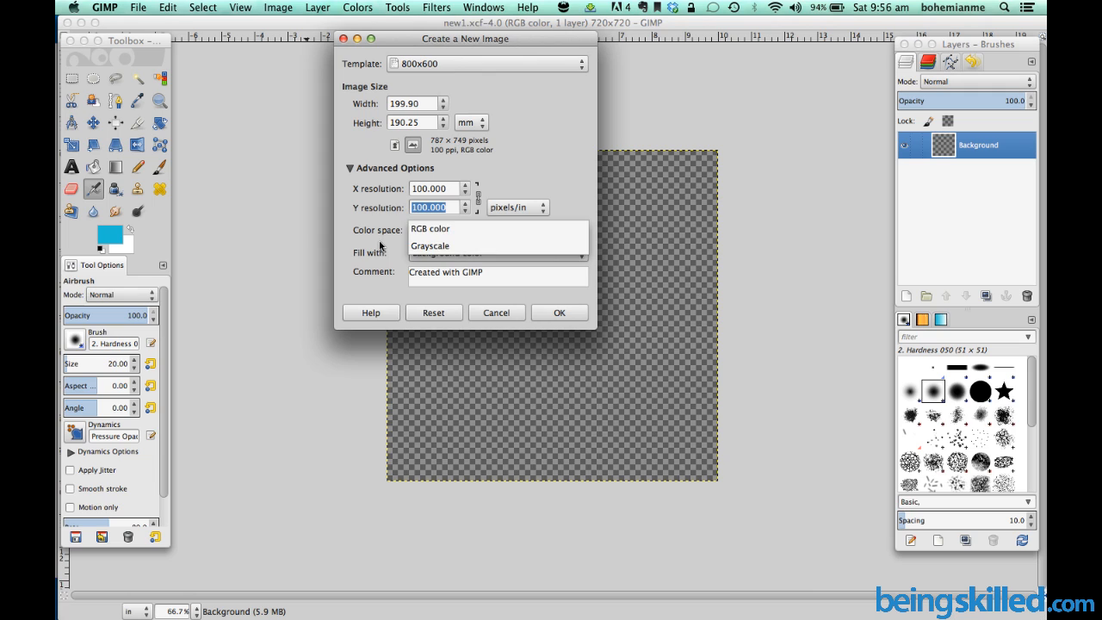
{"action": "left_click", "coordinate": [497, 252]}
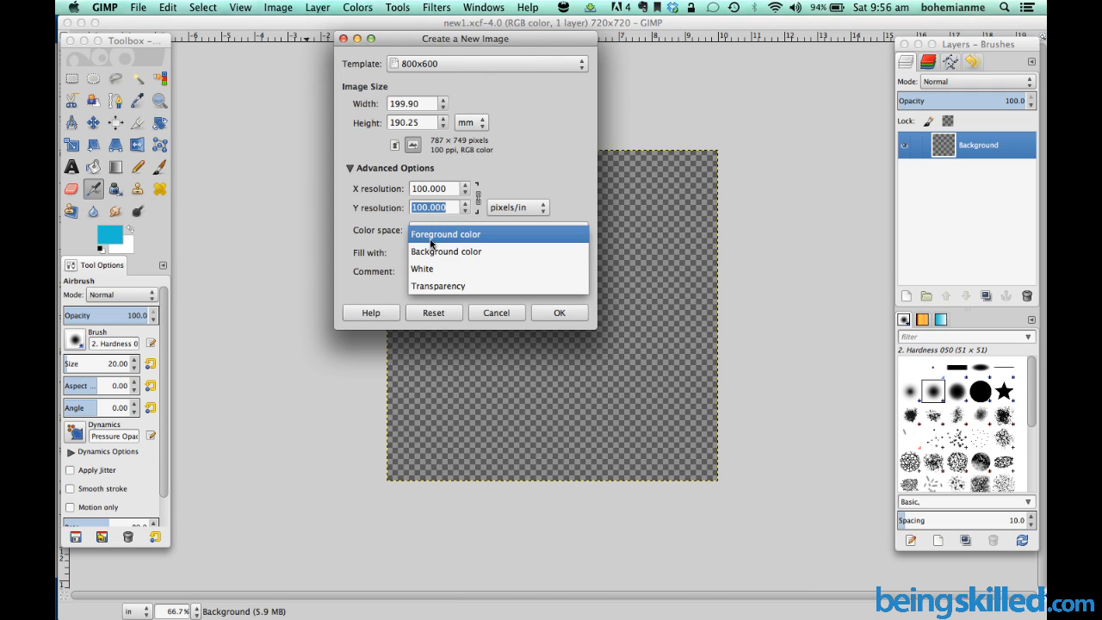
{"action": "mouse_move", "coordinate": [447, 250]}
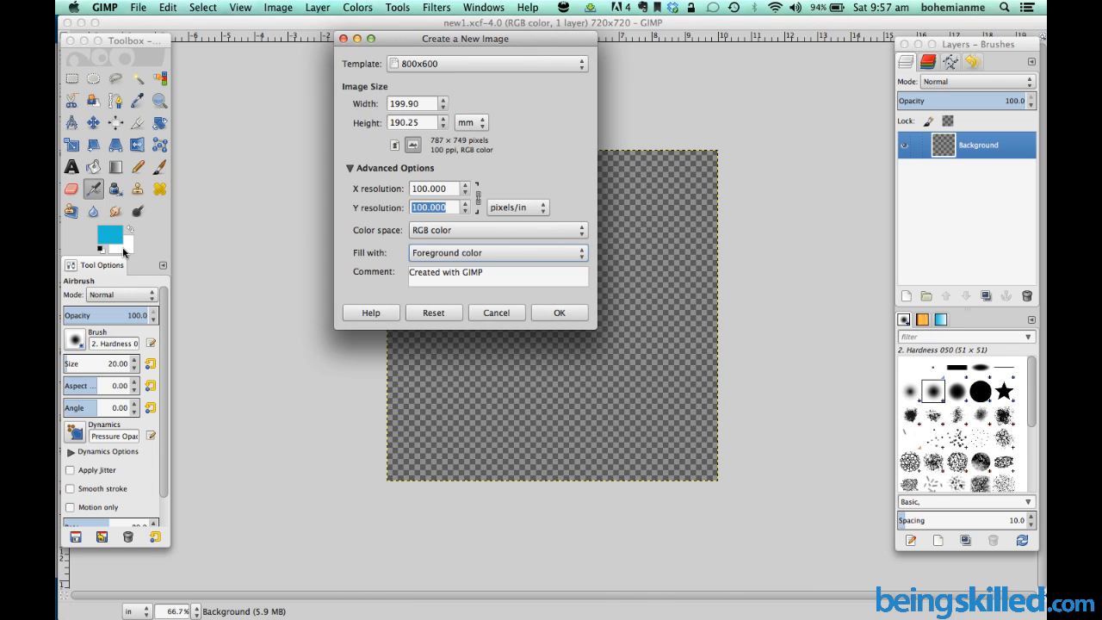
{"action": "mouse_move", "coordinate": [103, 233]}
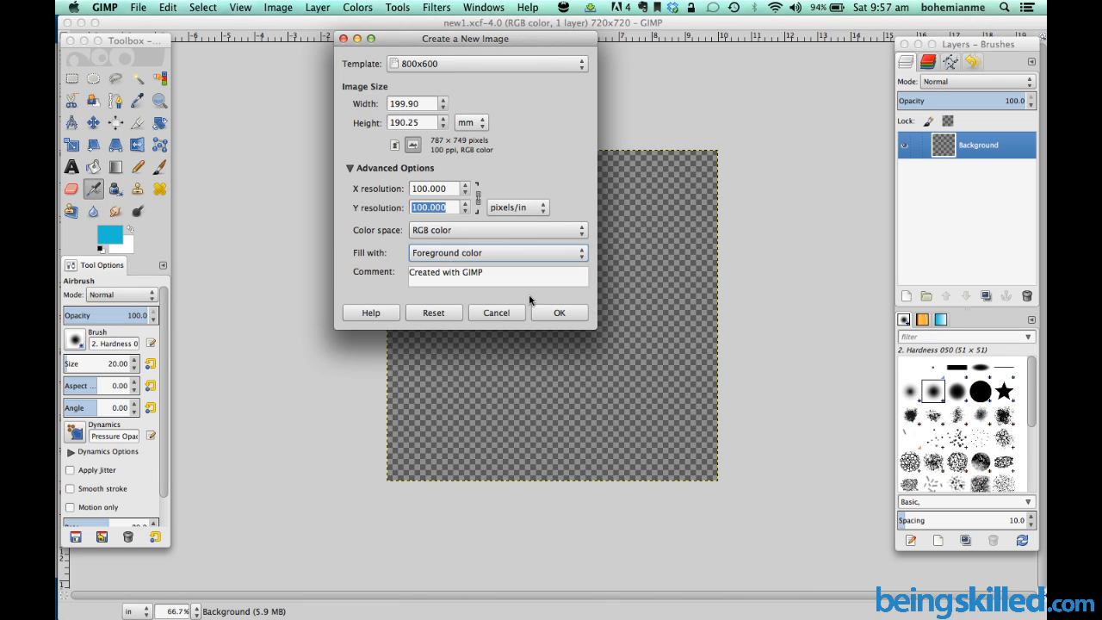
Confirm the dialog to create the blue-filled 787×749 image
{"action": "left_click", "coordinate": [558, 313]}
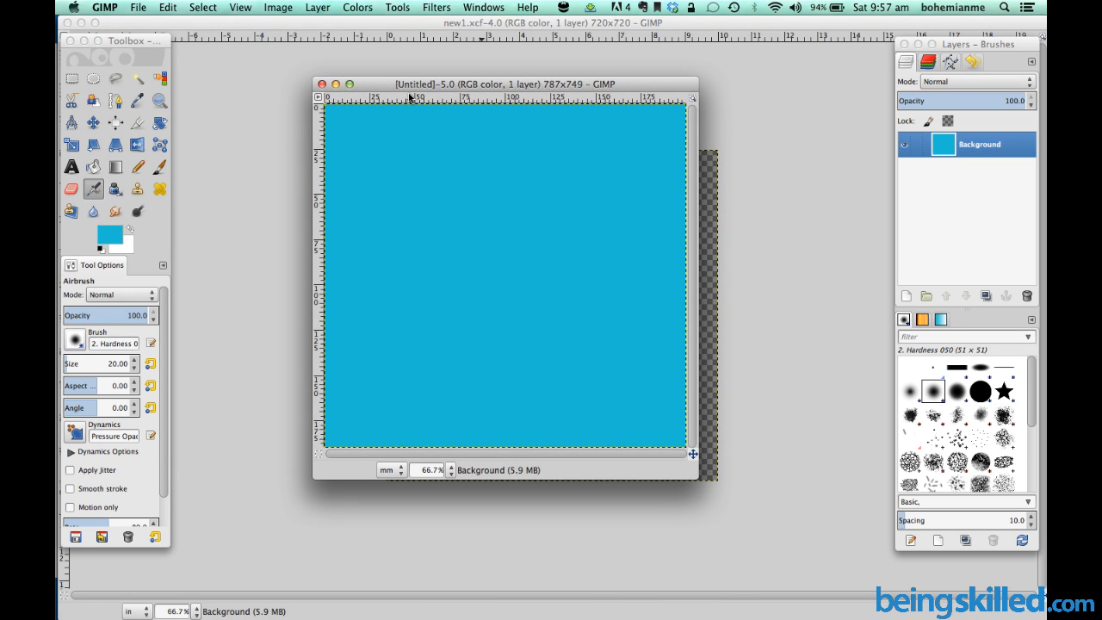
{"action": "mouse_move", "coordinate": [376, 89]}
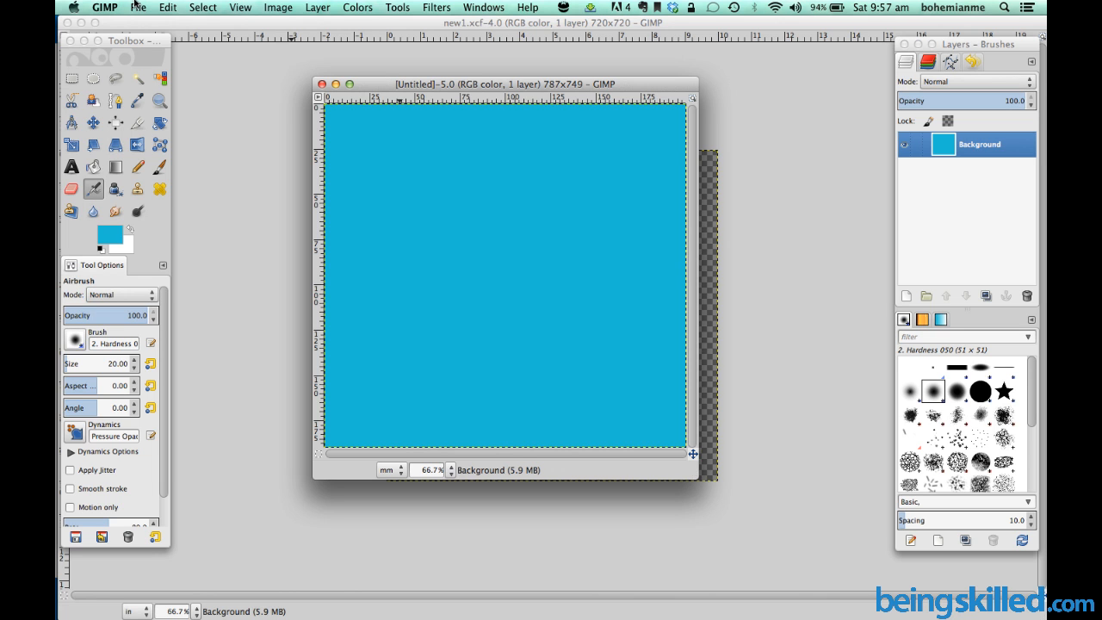
Create another 787×749 image filled with the white background colour
{"action": "left_click", "coordinate": [137, 7]}
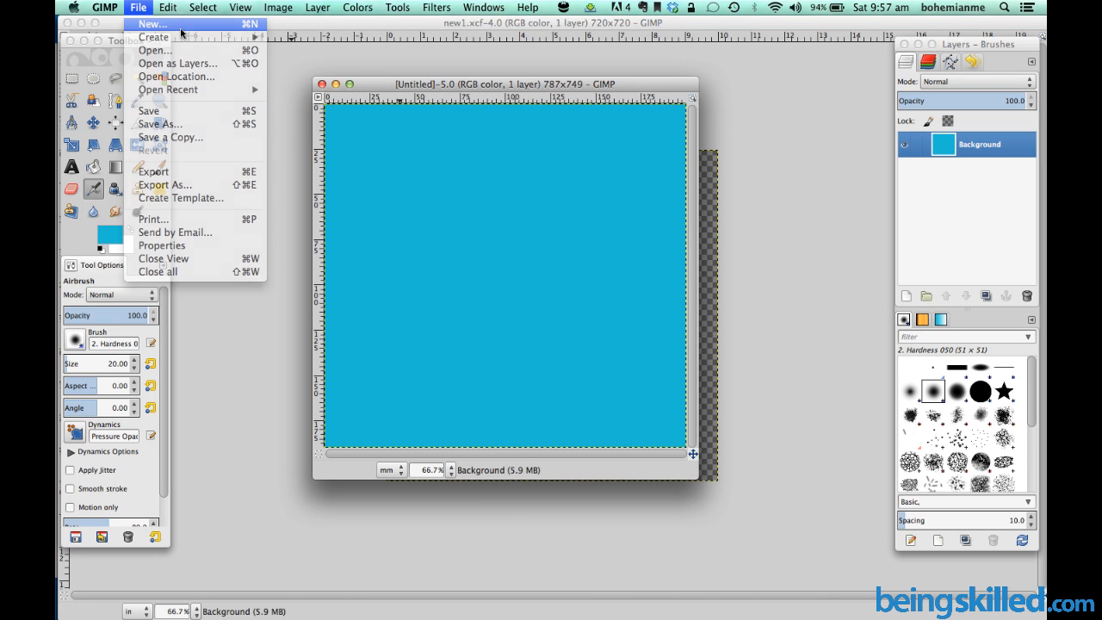
{"action": "left_click", "coordinate": [151, 25]}
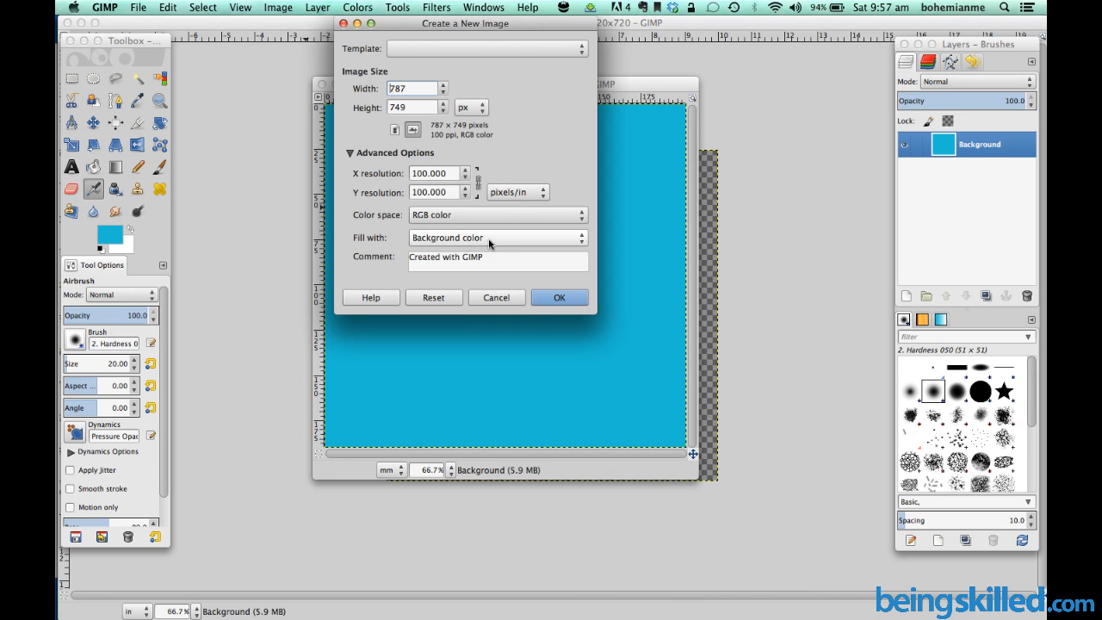
{"action": "left_click", "coordinate": [497, 237]}
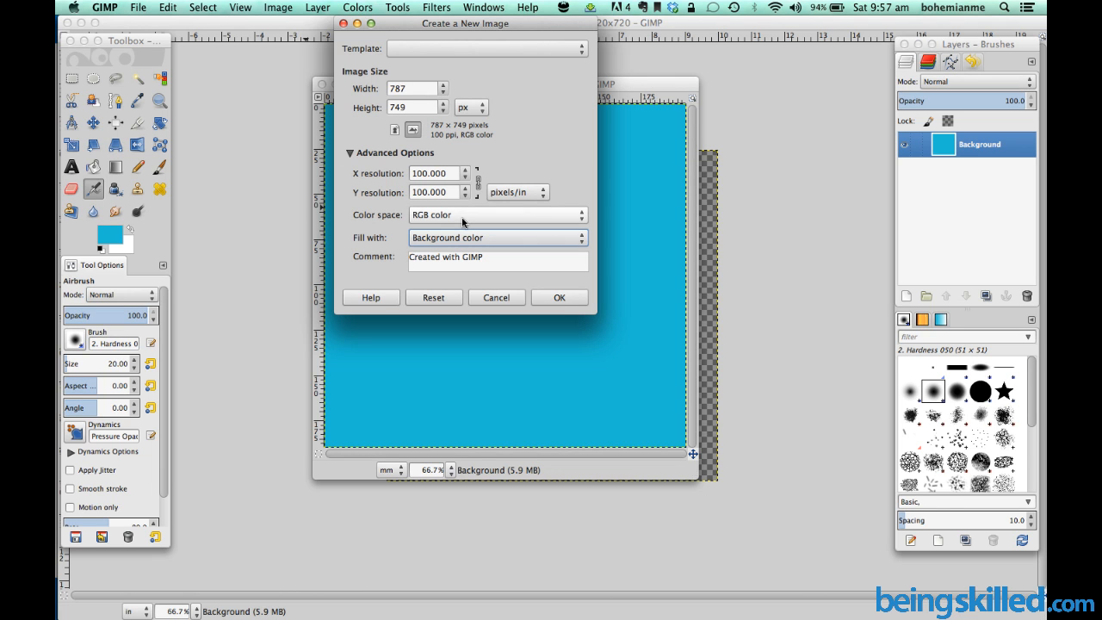
{"action": "left_click", "coordinate": [558, 297]}
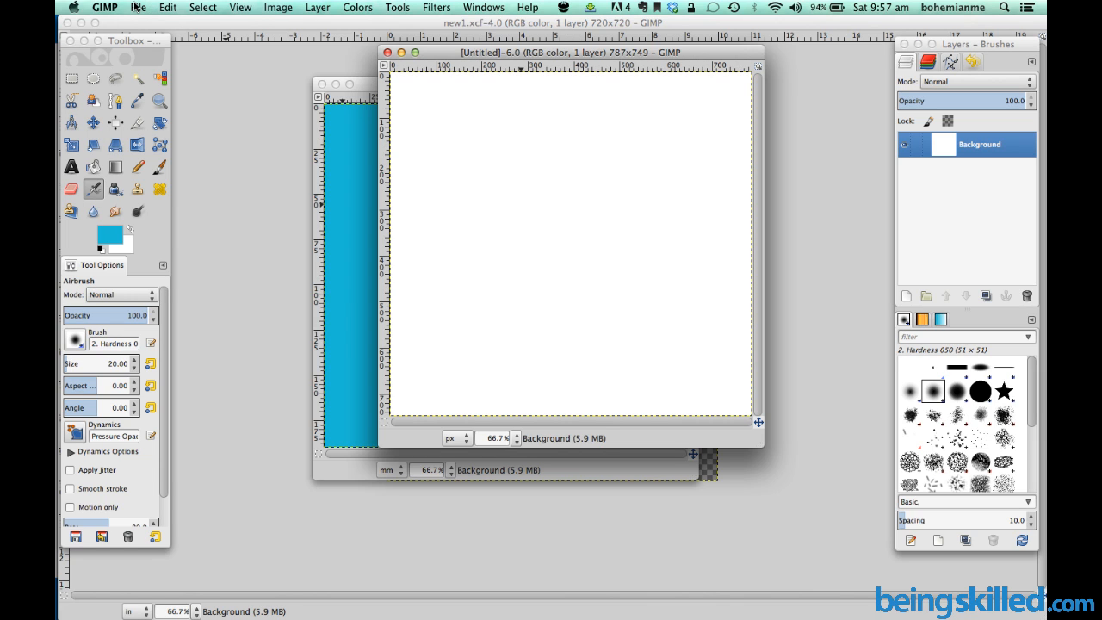
Create a third 787×749 image with Transparency fill
{"action": "left_click", "coordinate": [137, 7]}
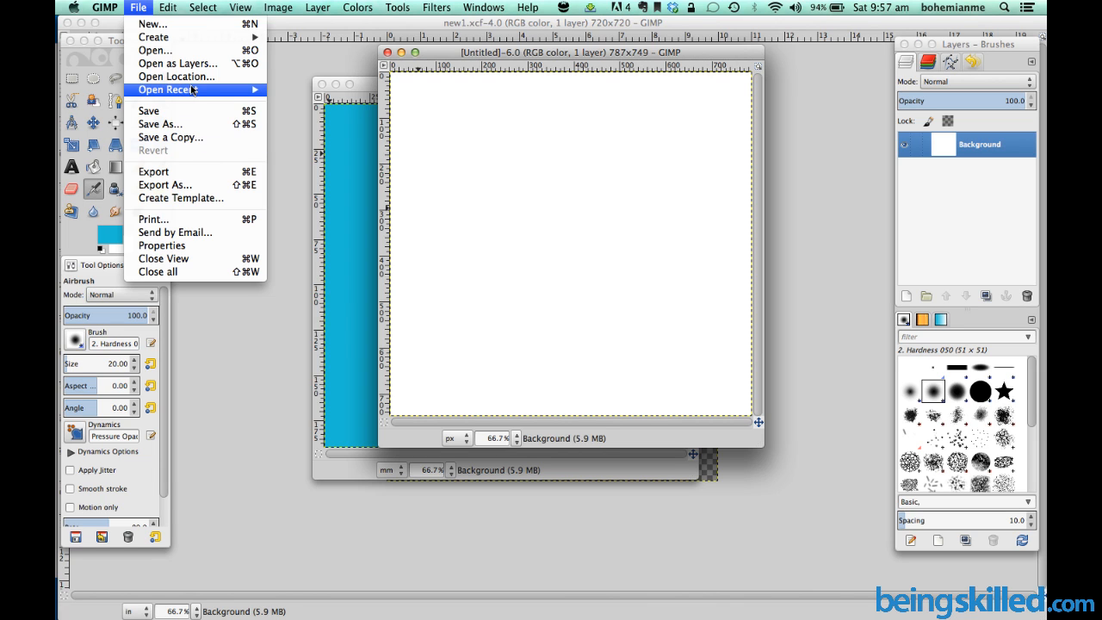
{"action": "left_click", "coordinate": [152, 23]}
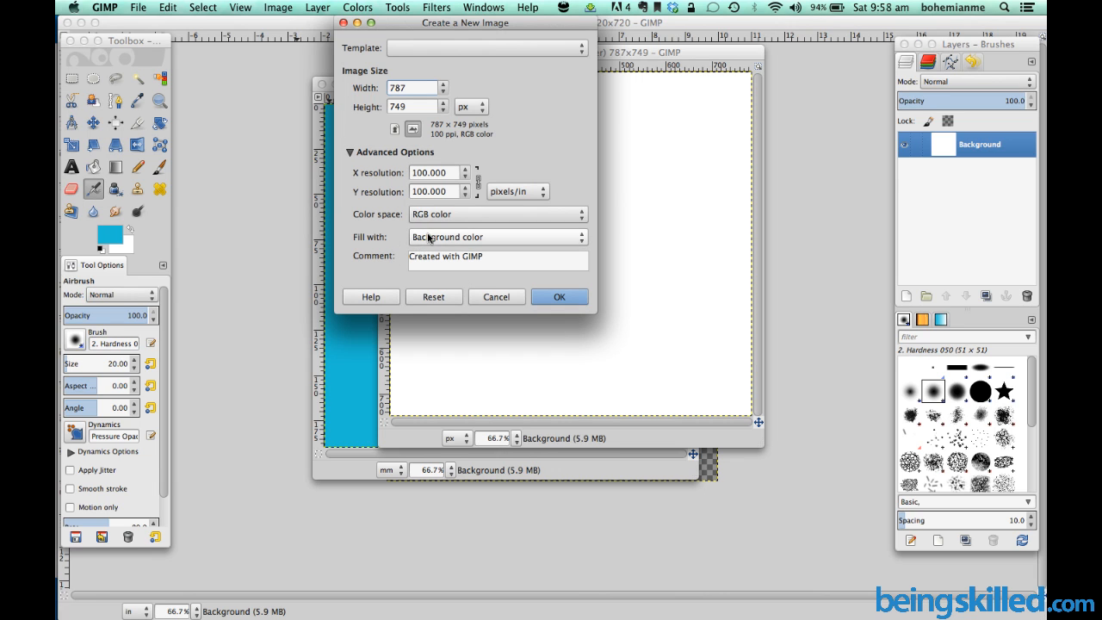
{"action": "left_click", "coordinate": [558, 296]}
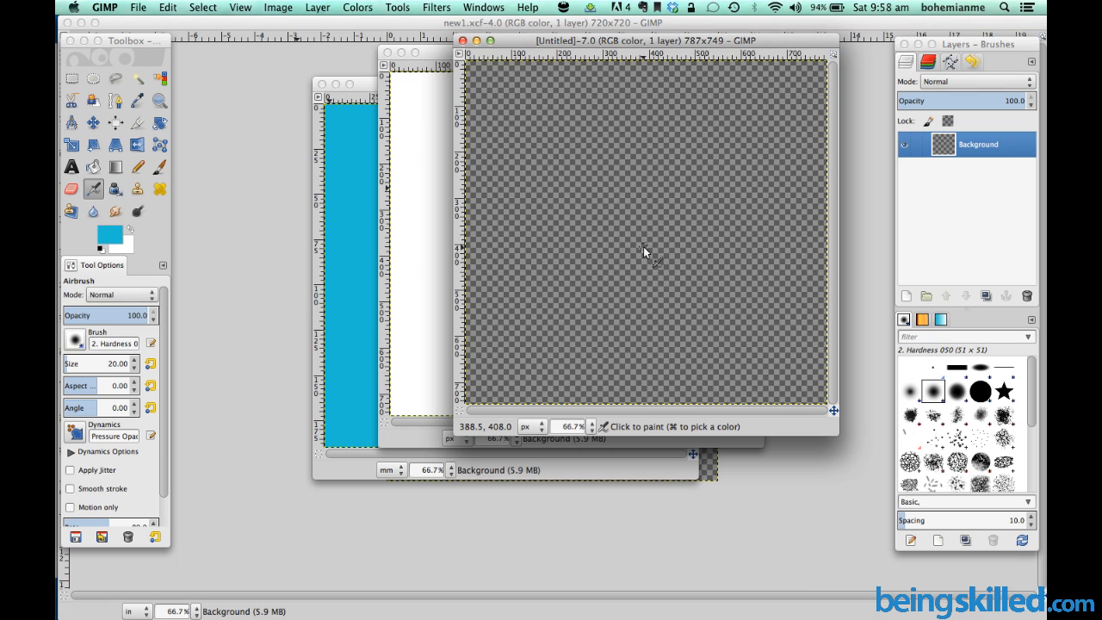
{"action": "mouse_move", "coordinate": [489, 145]}
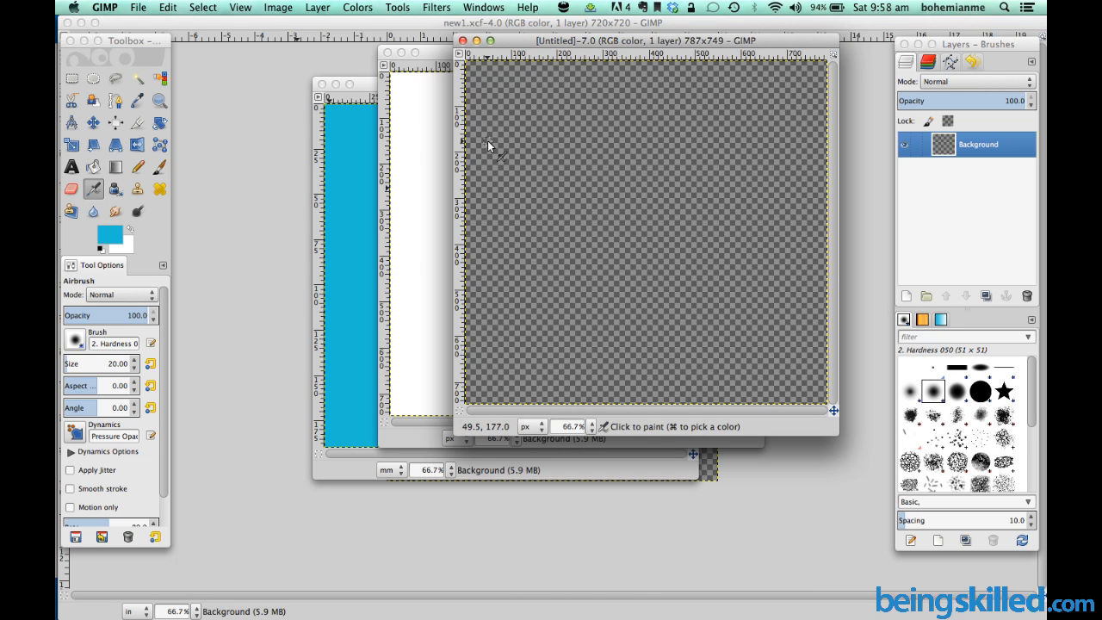
{"action": "mouse_move", "coordinate": [640, 173]}
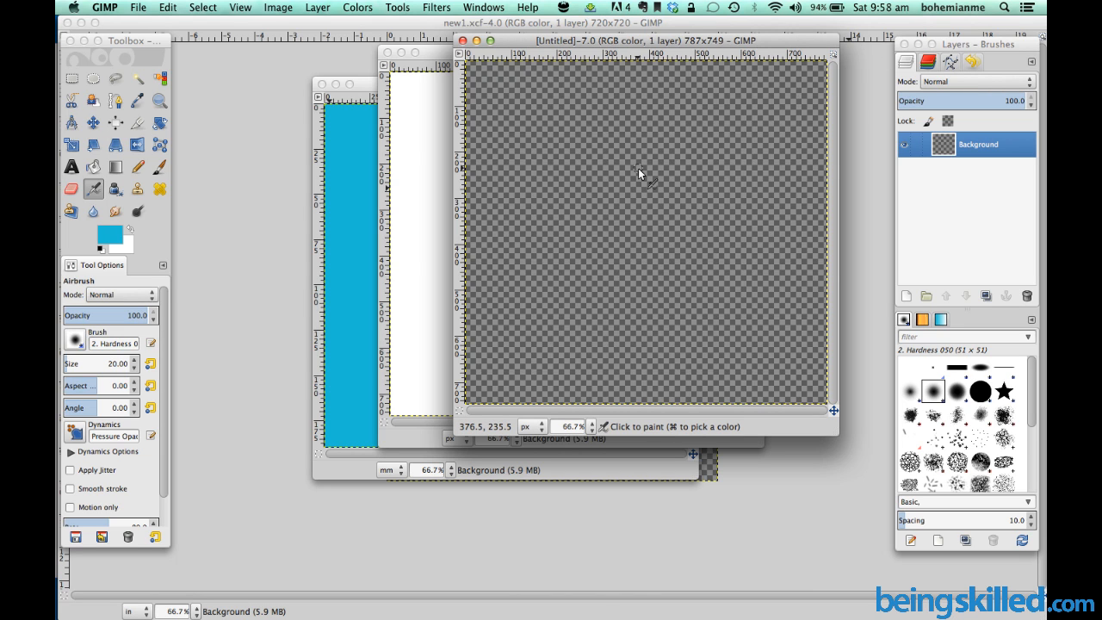
{"action": "mouse_move", "coordinate": [695, 161]}
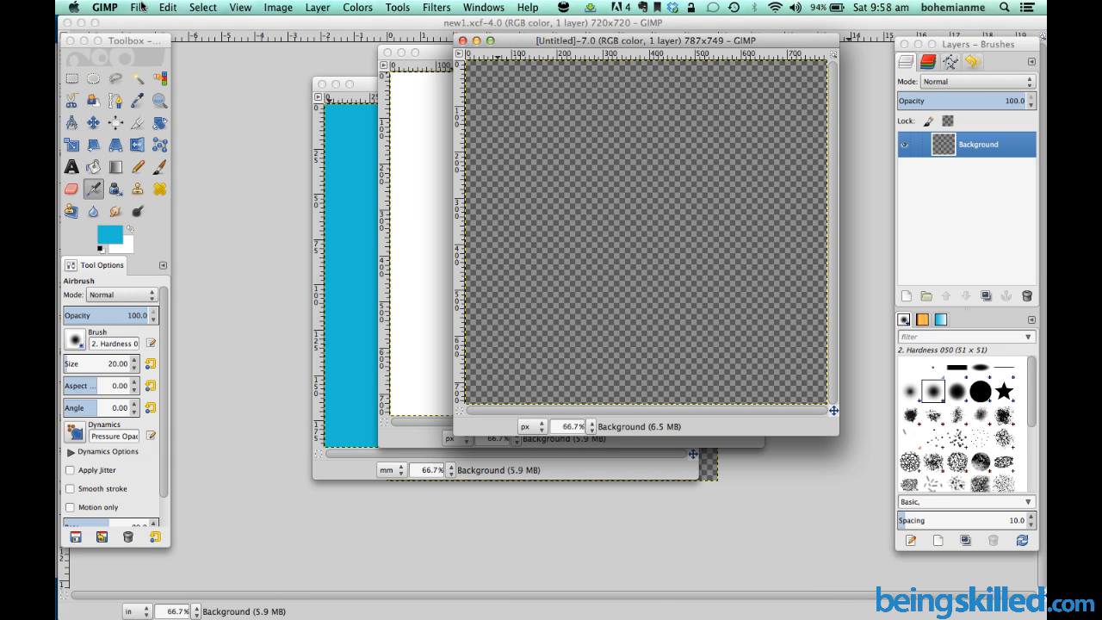
Open new1.xcf from Recently Used via File > Open
{"action": "left_click", "coordinate": [138, 7]}
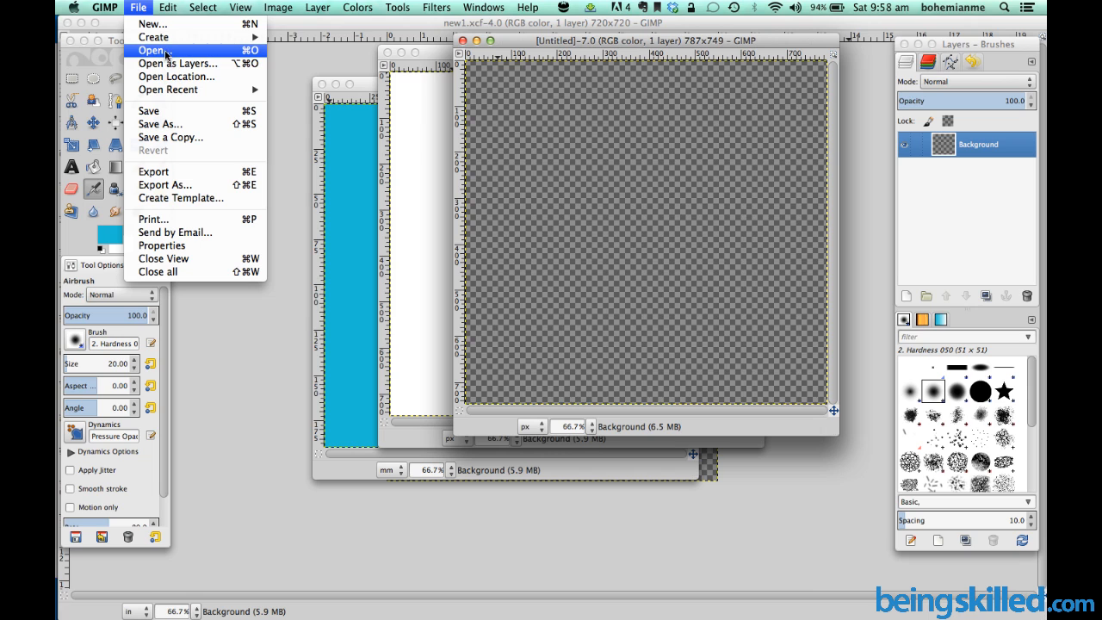
{"action": "left_click", "coordinate": [153, 49]}
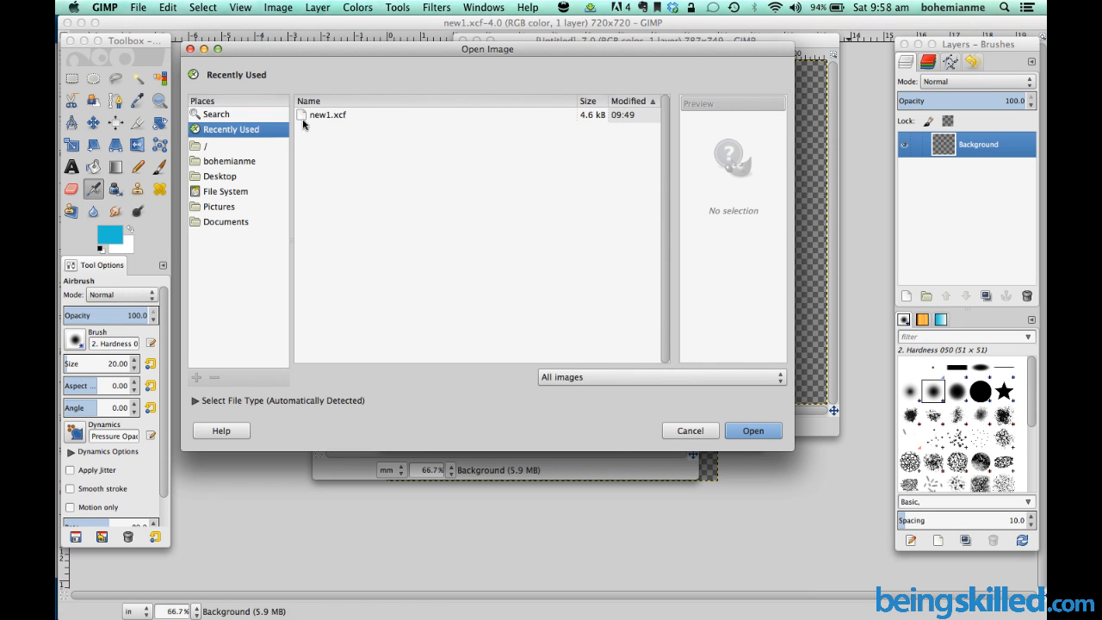
{"action": "mouse_move", "coordinate": [402, 185]}
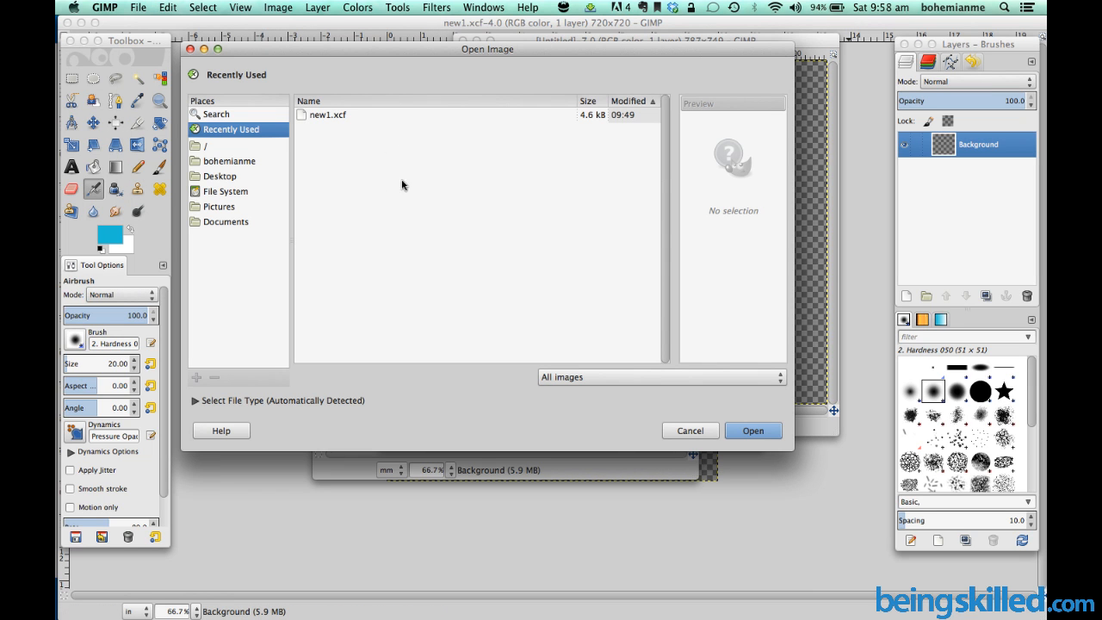
{"action": "mouse_move", "coordinate": [455, 159]}
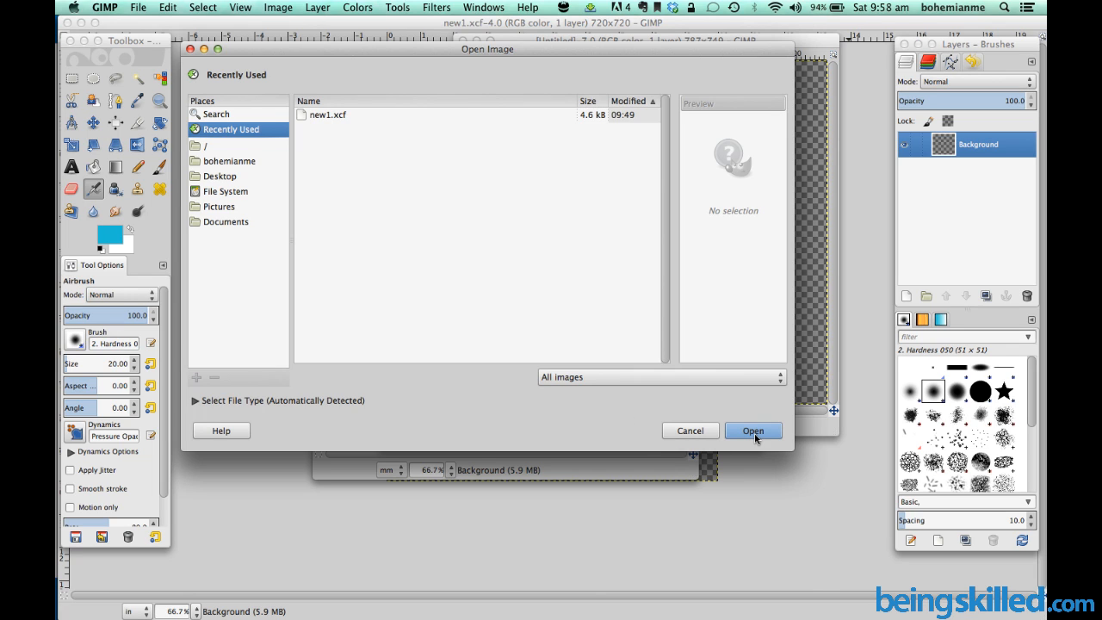
{"action": "mouse_move", "coordinate": [772, 438]}
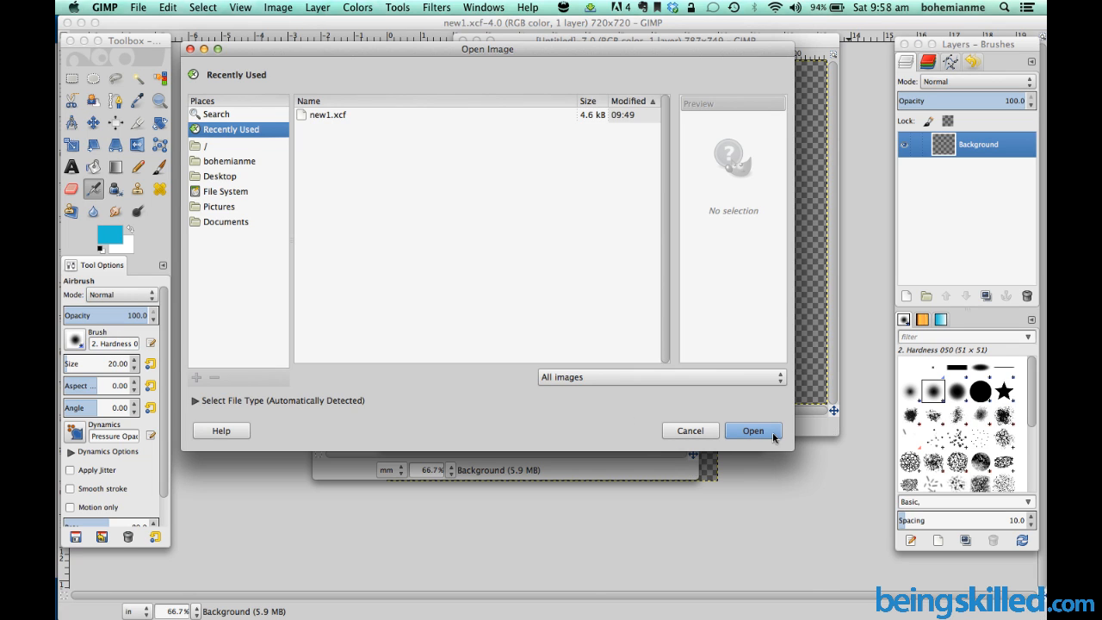
{"action": "left_click", "coordinate": [328, 115]}
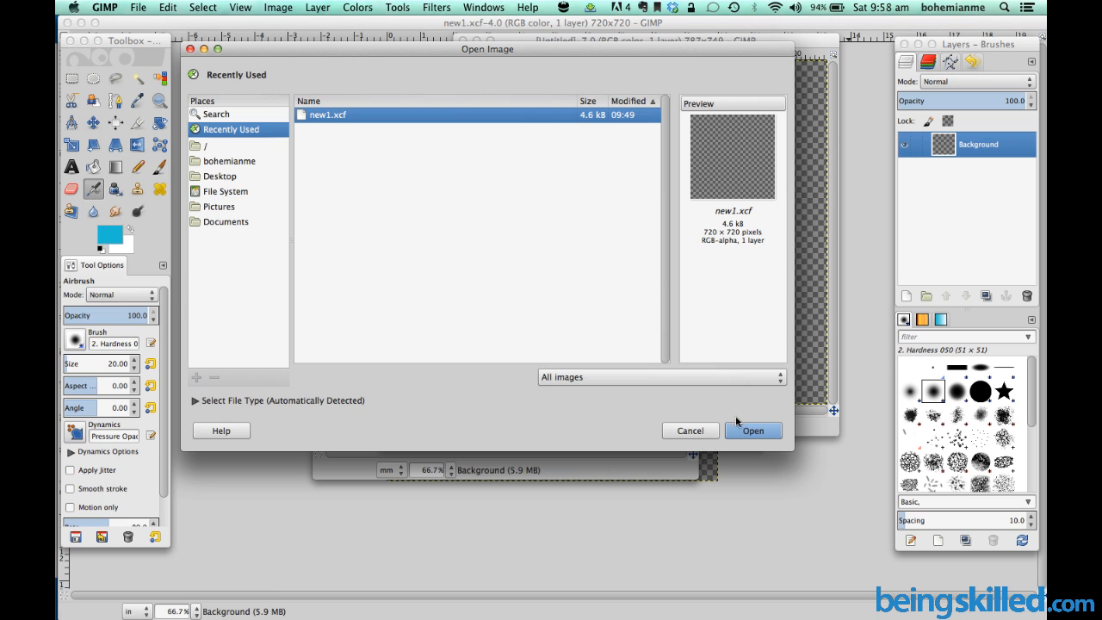
{"action": "left_click", "coordinate": [752, 430]}
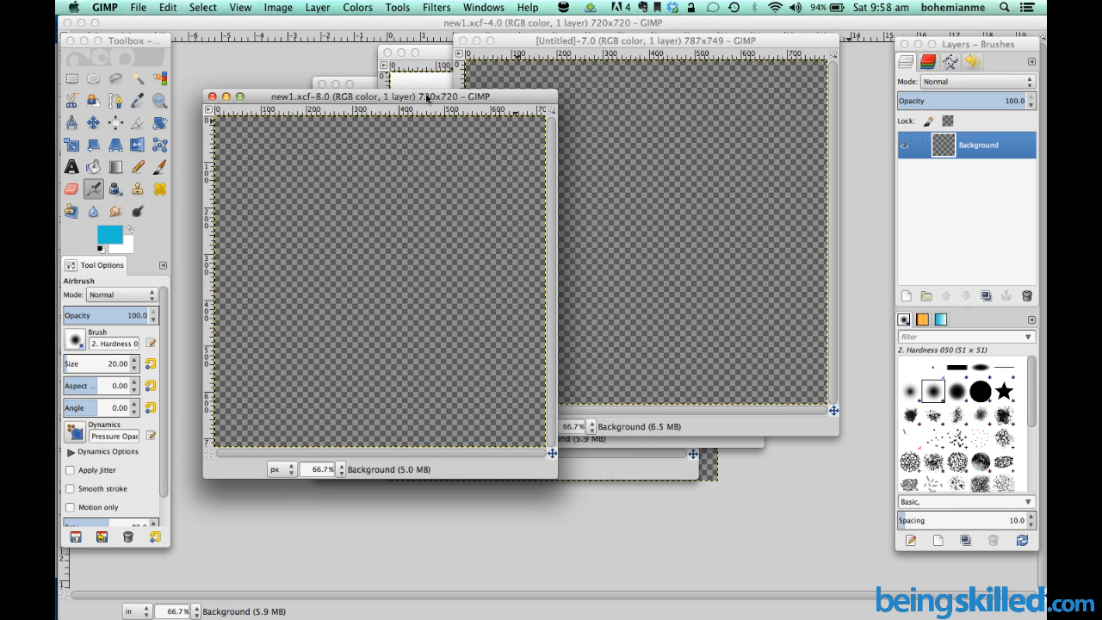
{"action": "mouse_move", "coordinate": [465, 101]}
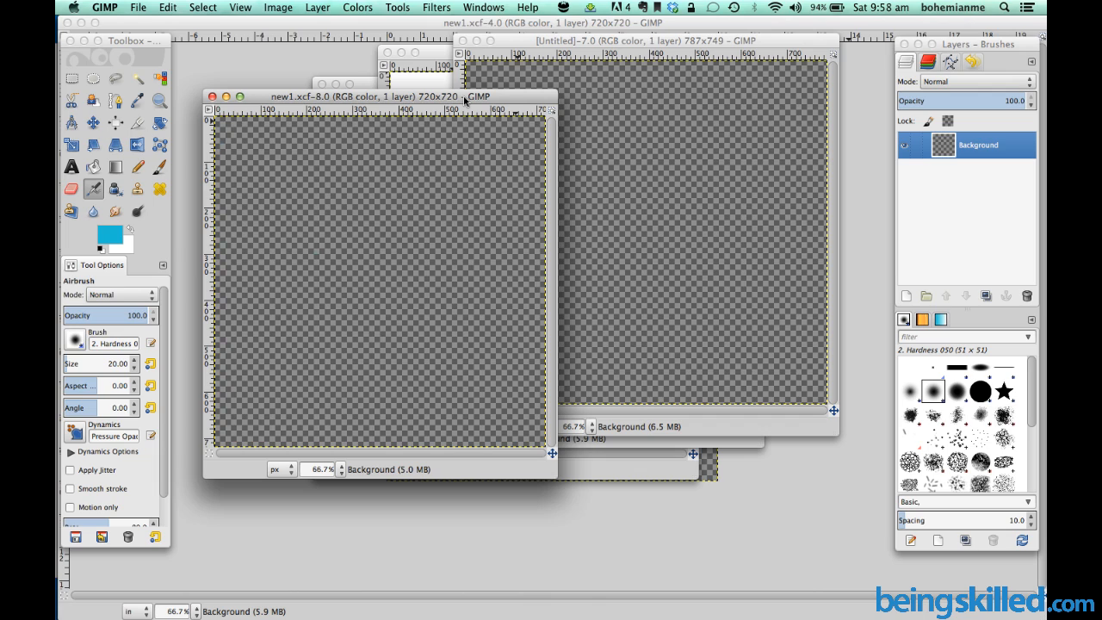